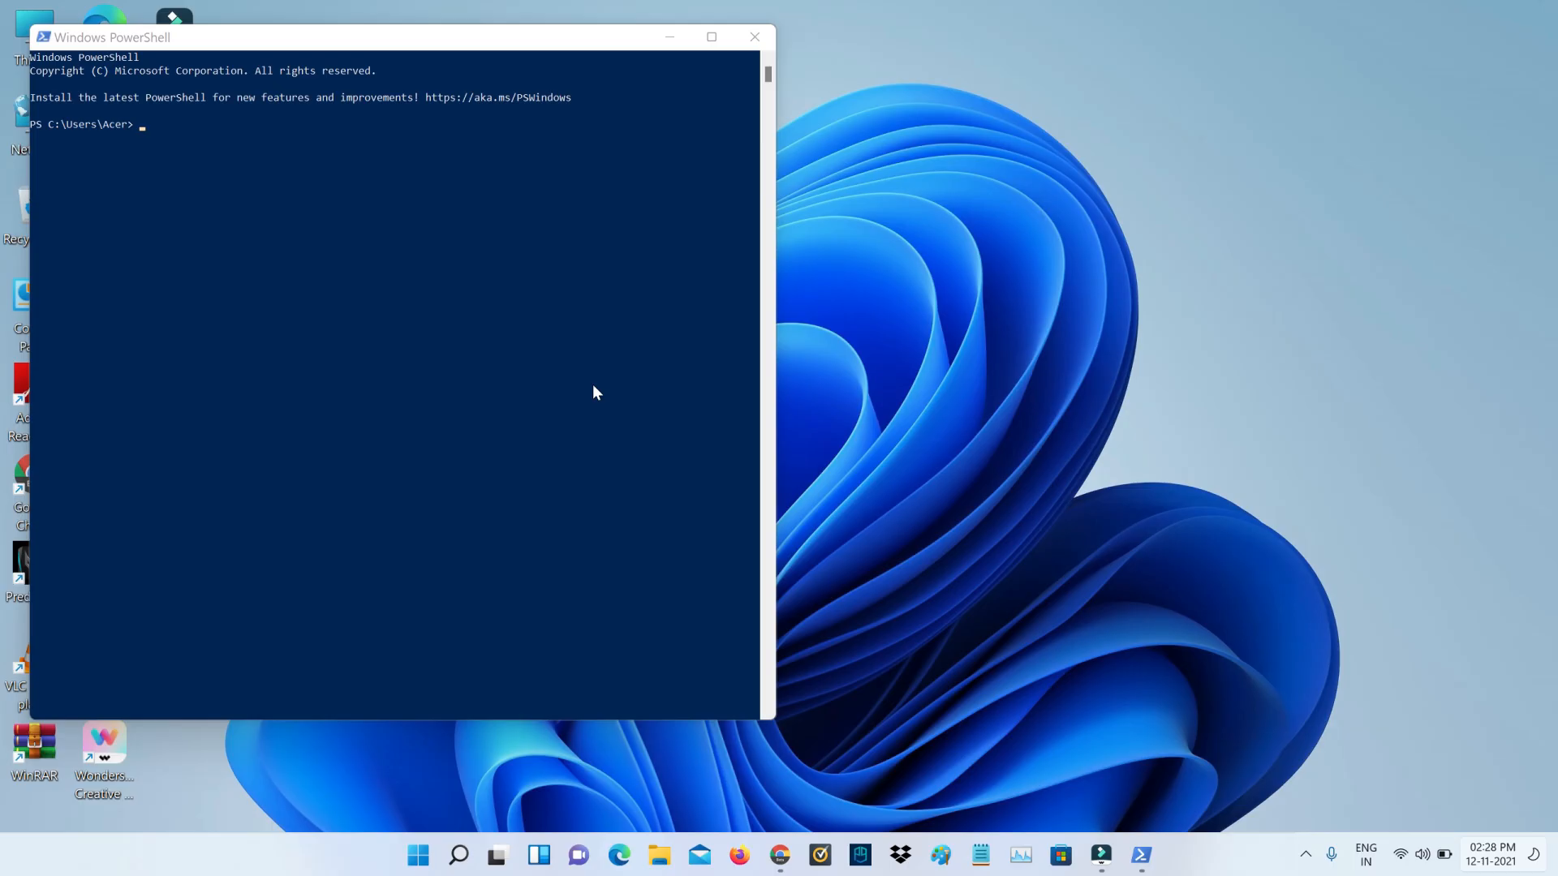
pyautogui.moveTo(619, 152)
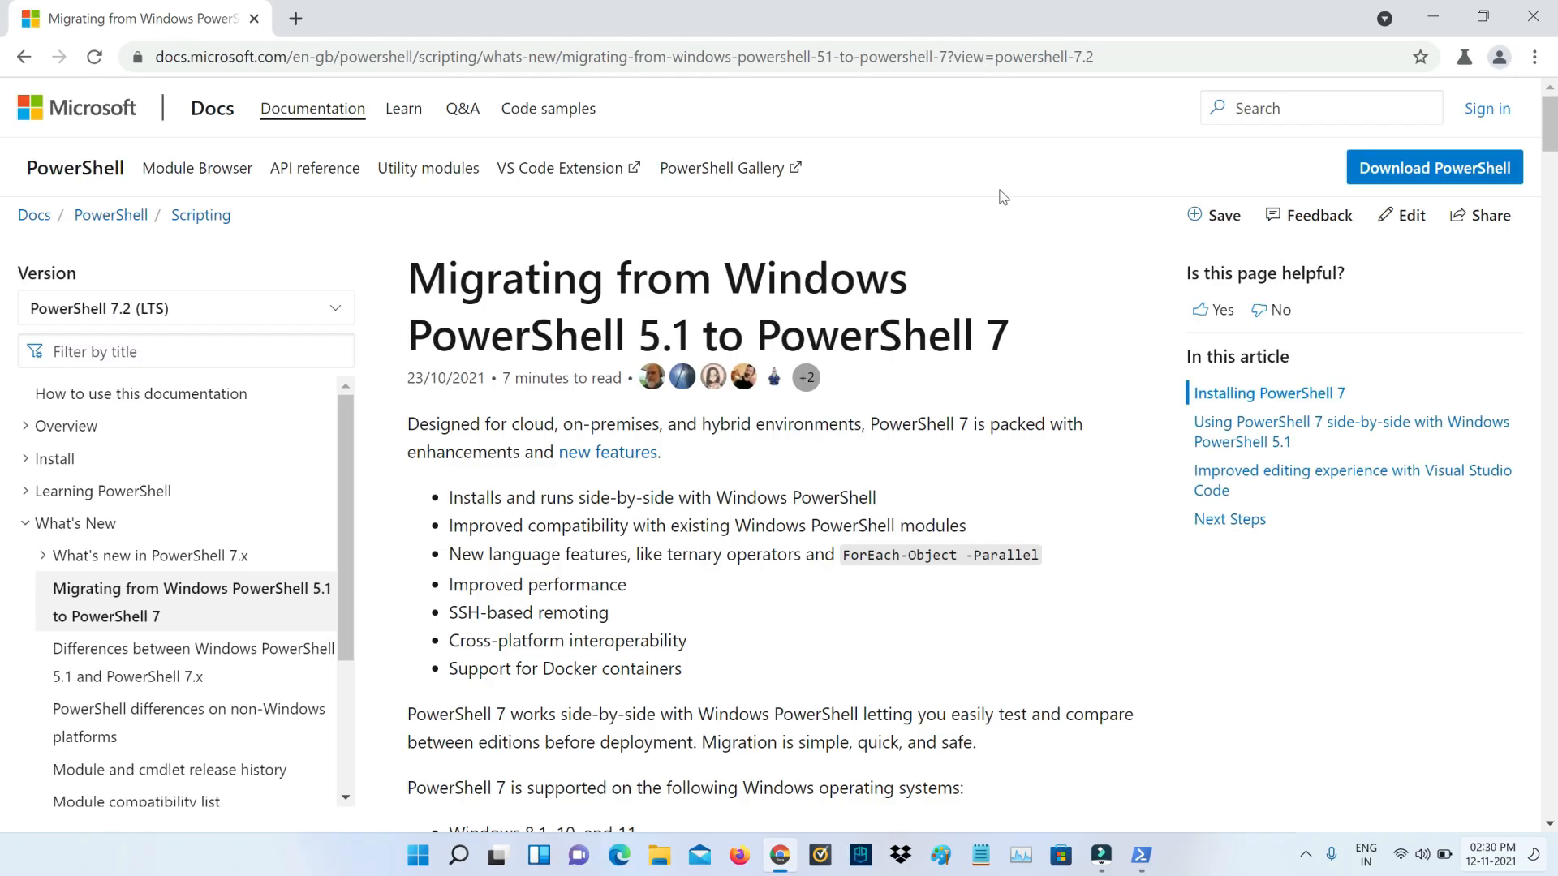
# - Follow the MSI package link and move down the article to 'Installing from the Microsoft Store'
pyautogui.scroll(-3)
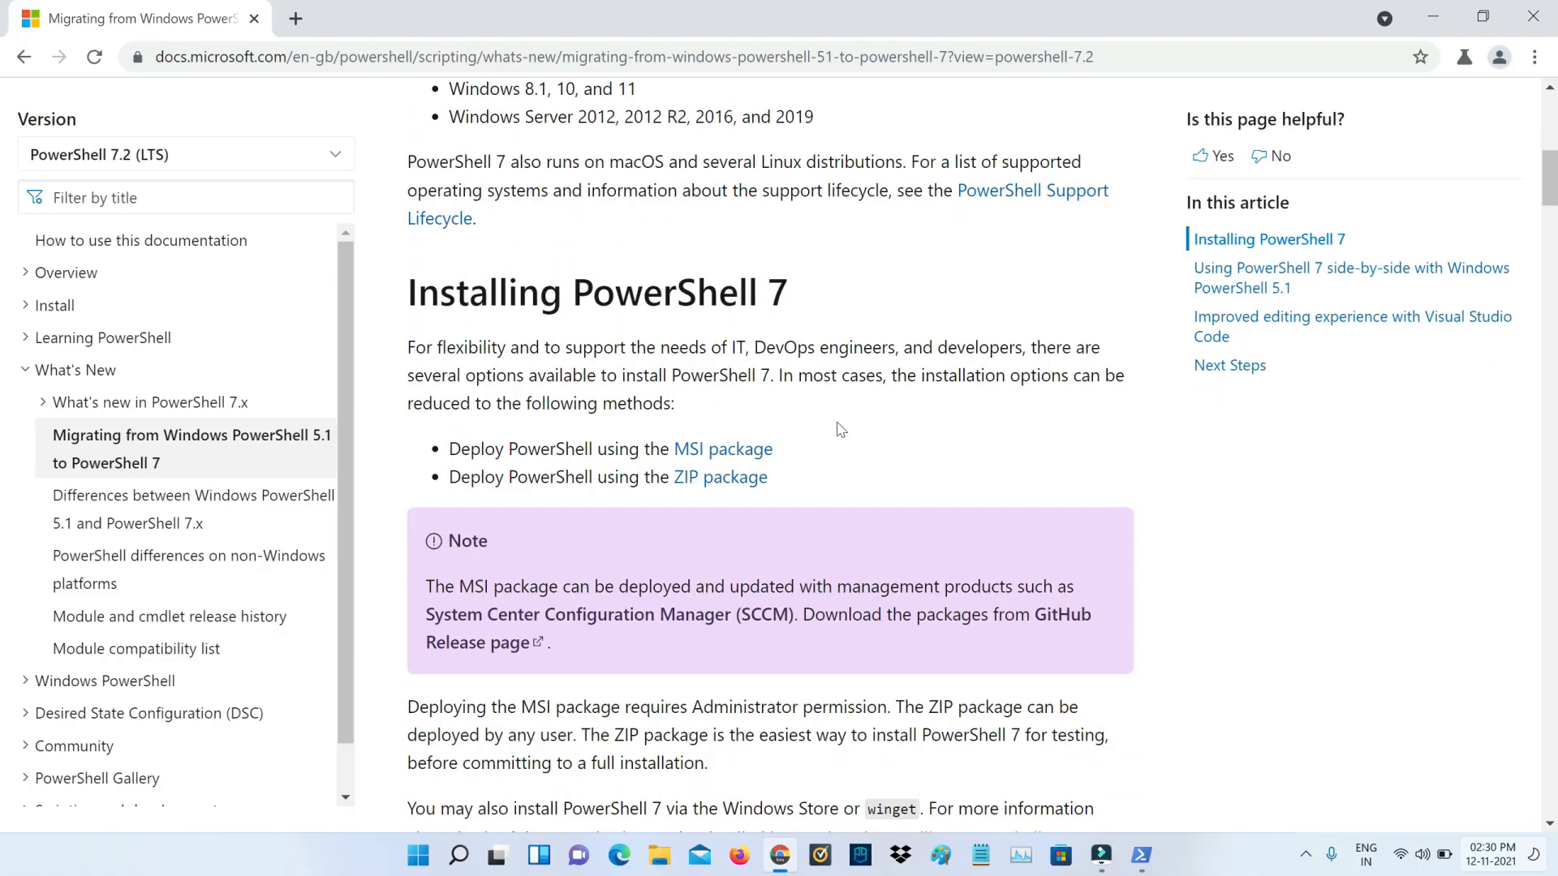
pyautogui.moveTo(723, 448)
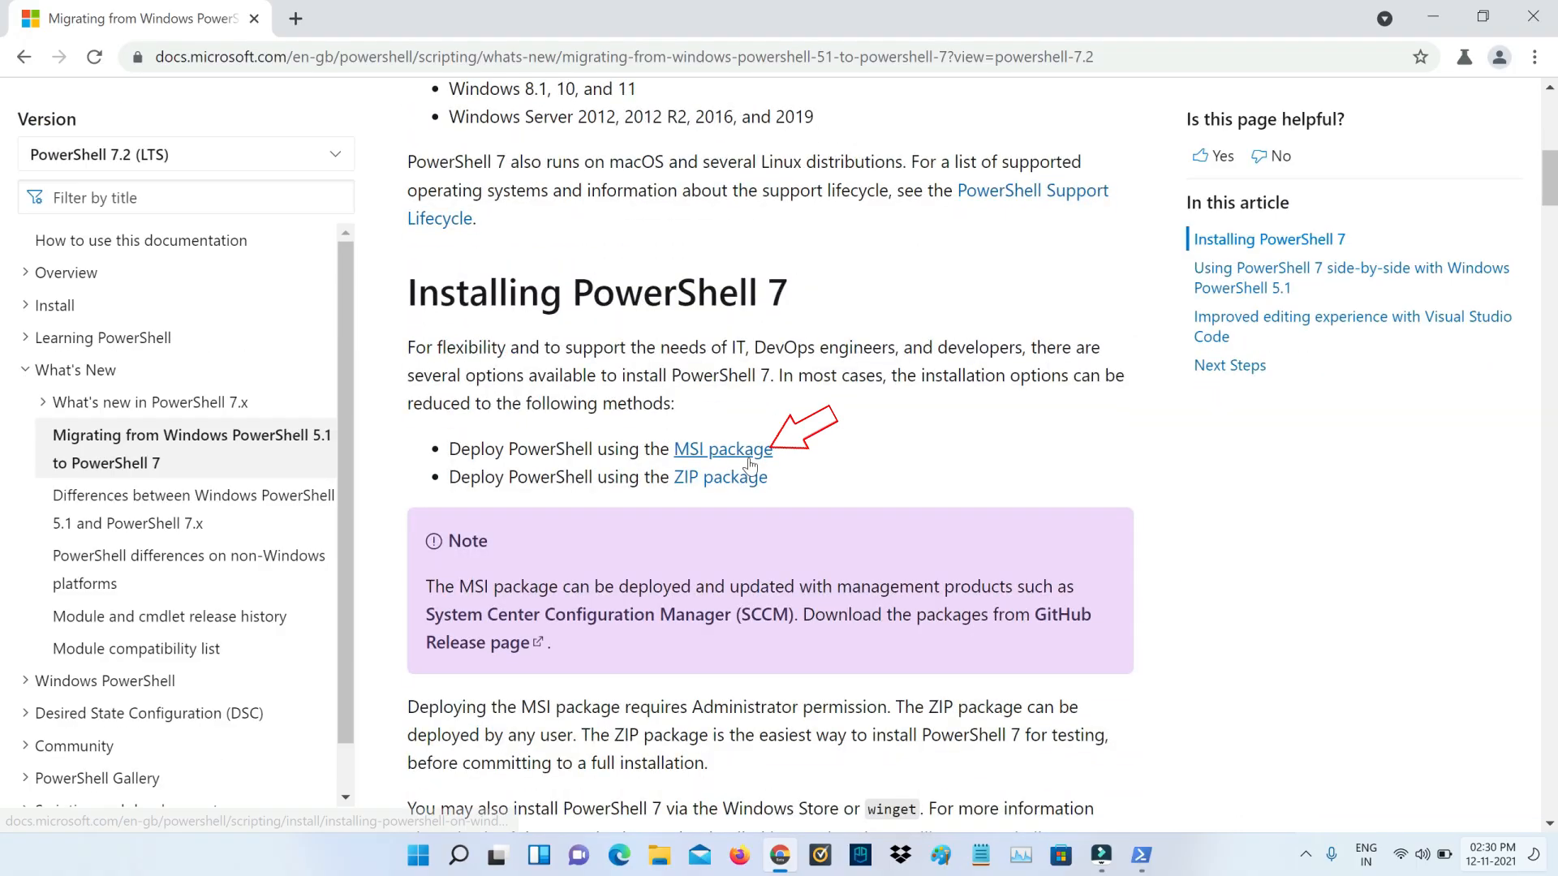
pyautogui.click(722, 449)
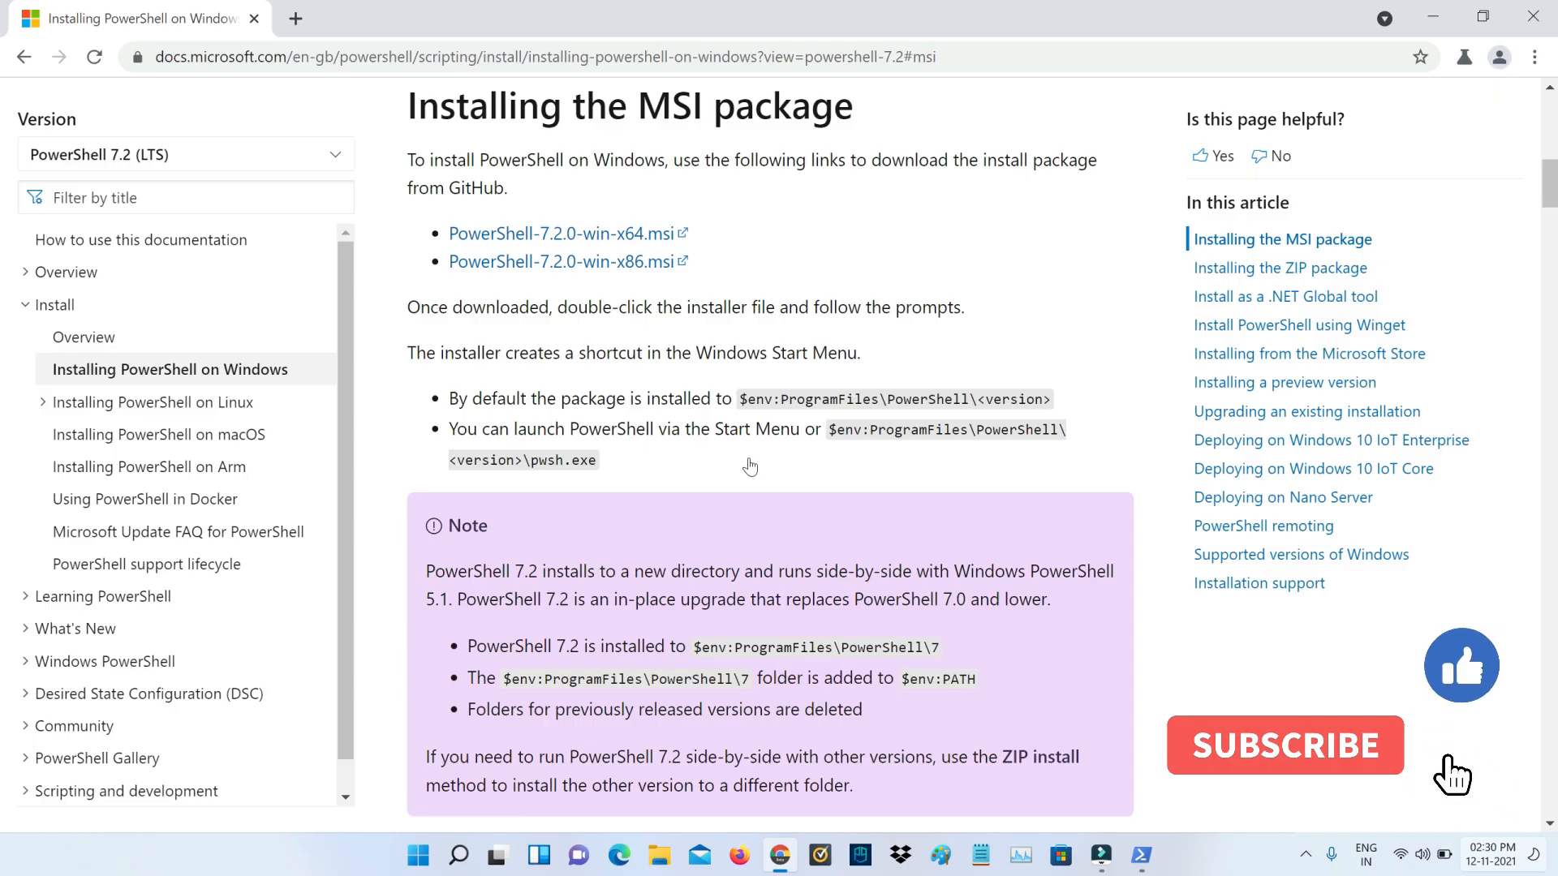
pyautogui.click(1285, 744)
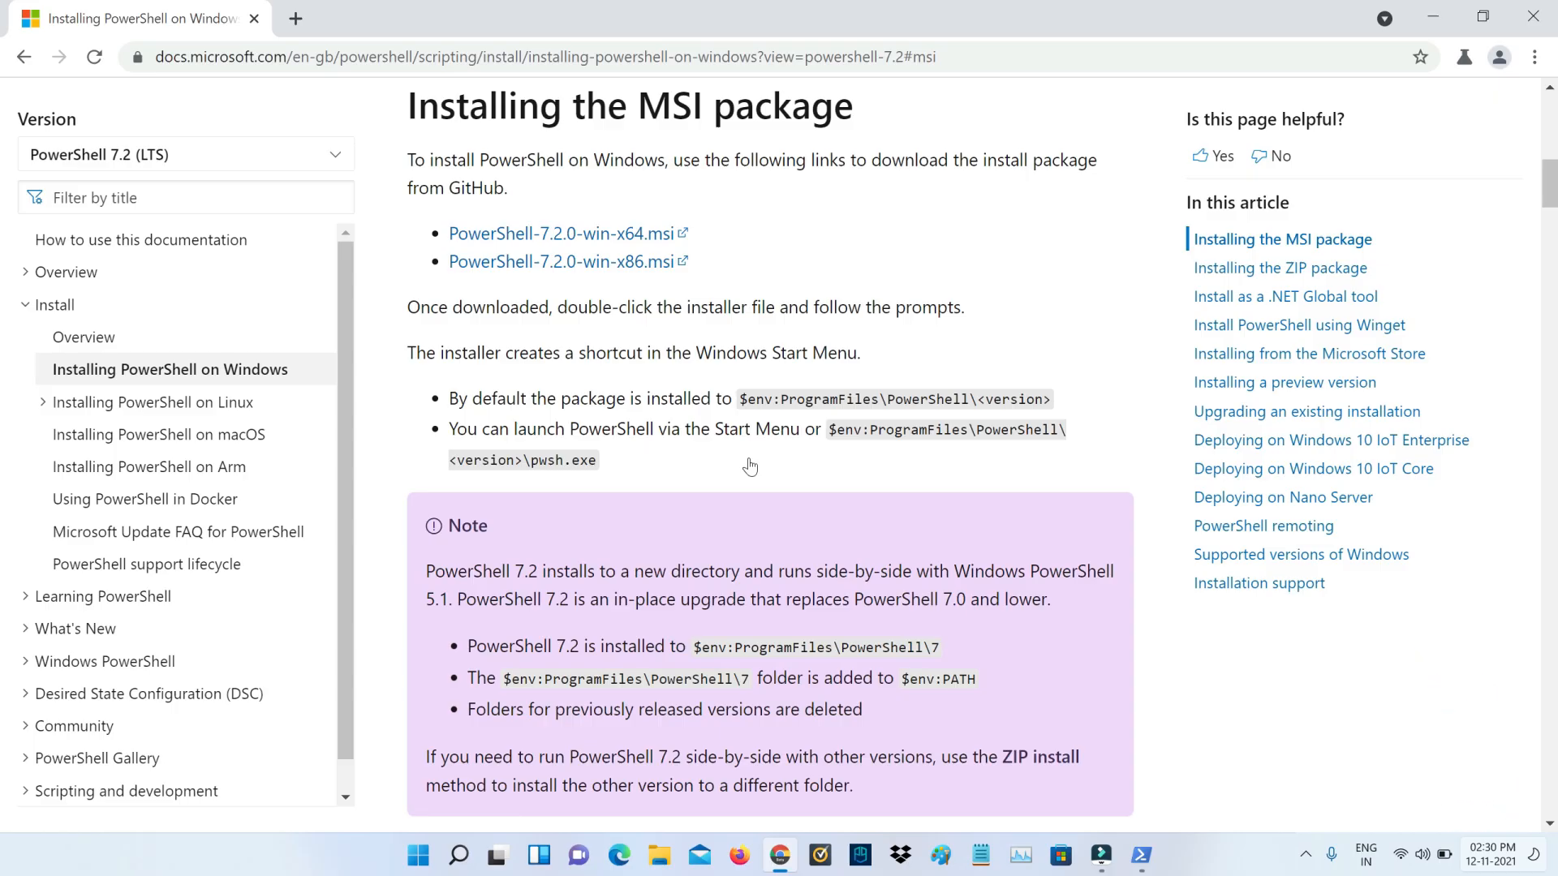
pyautogui.scroll(-3)
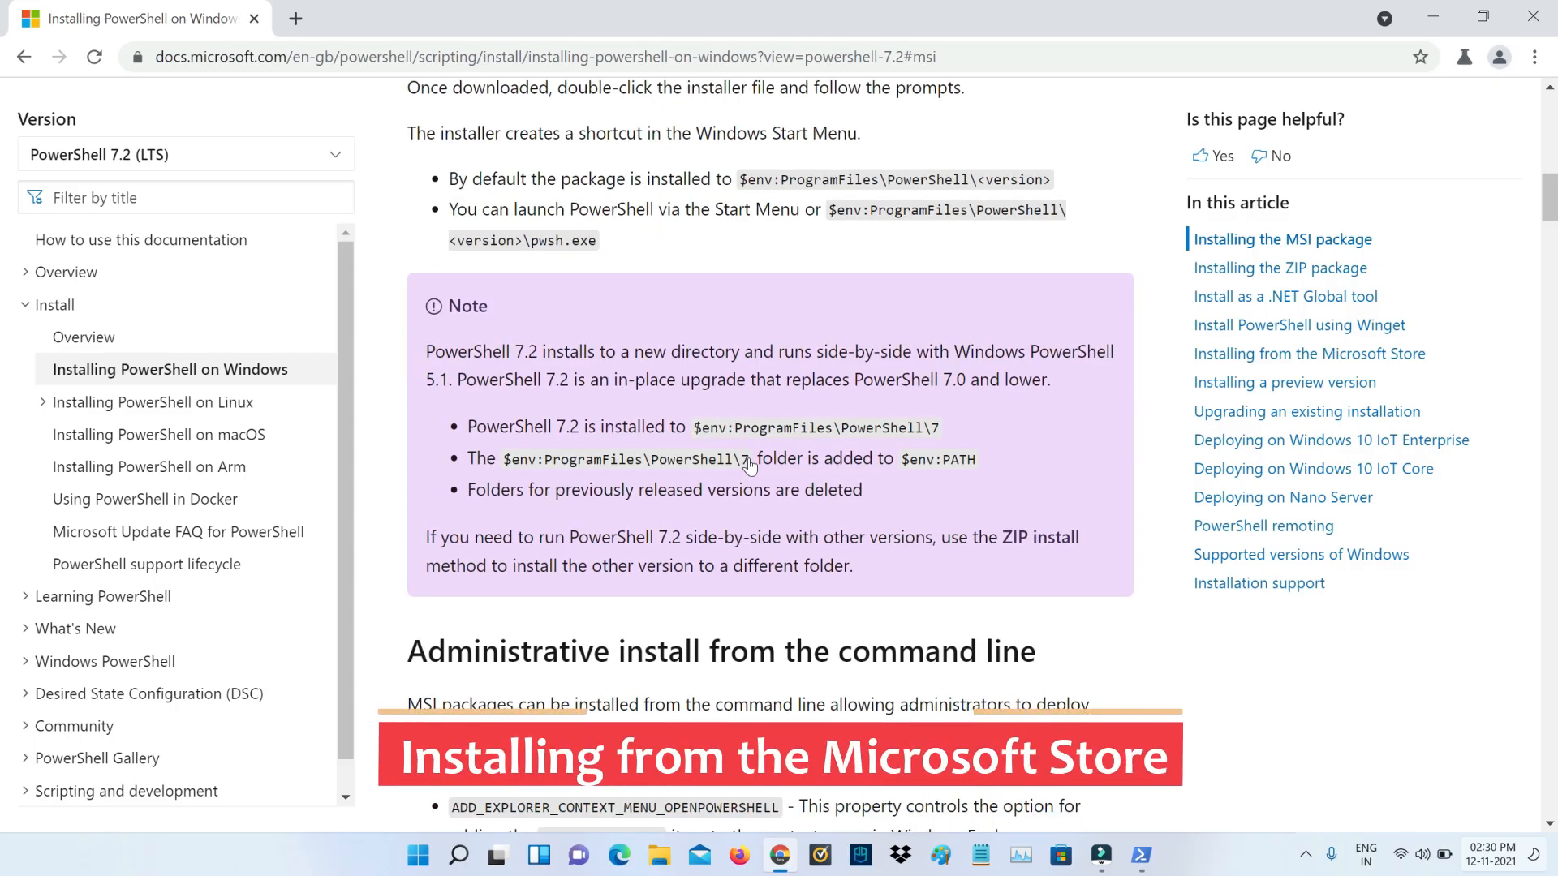
pyautogui.scroll(-3)
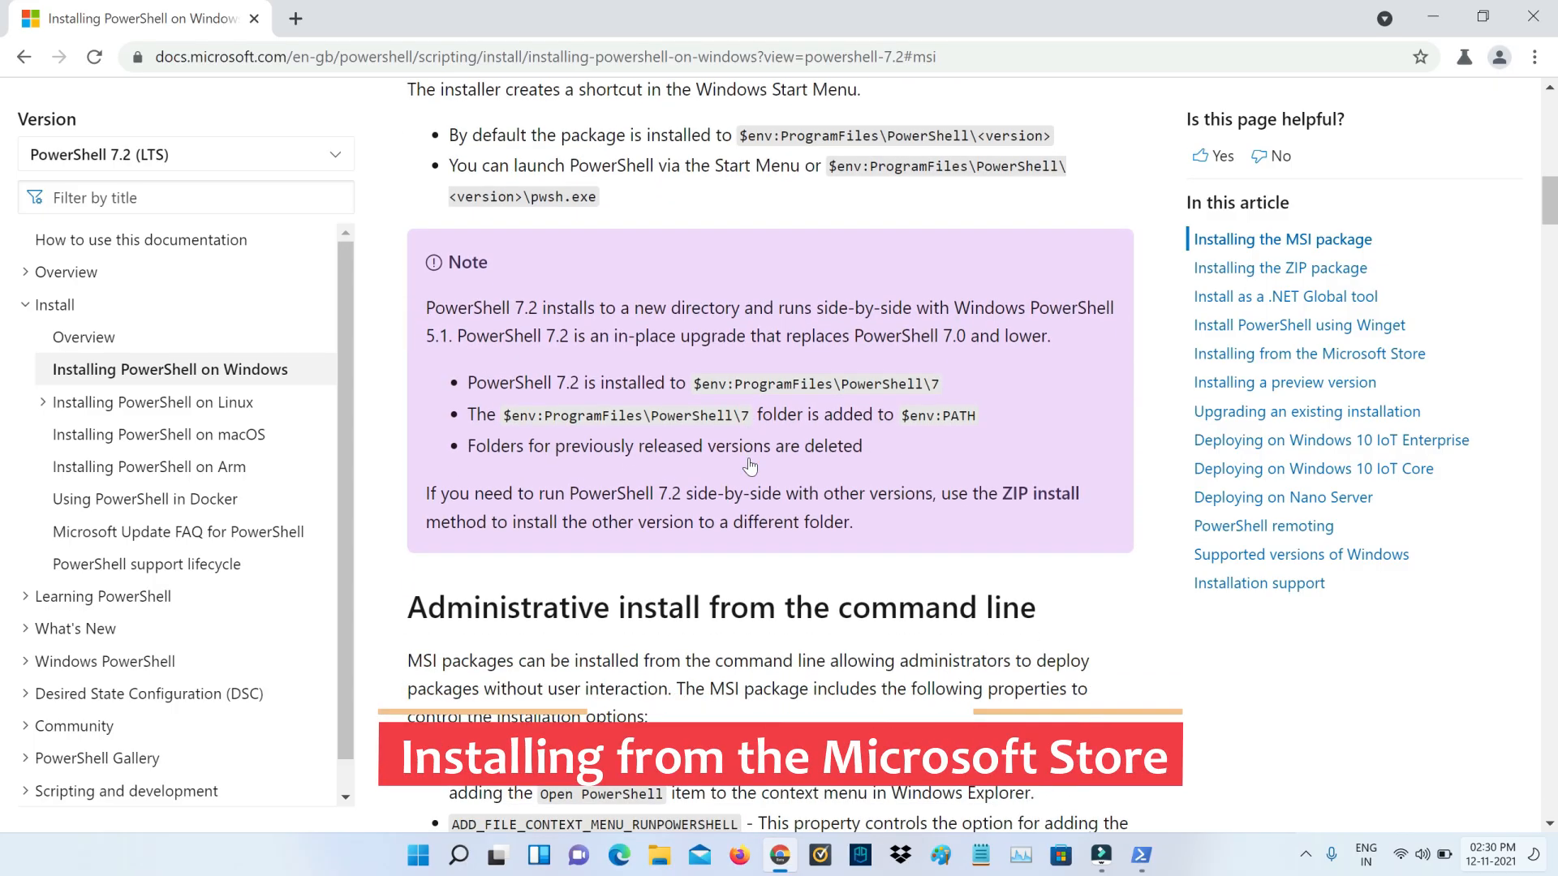
pyautogui.scroll(-3)
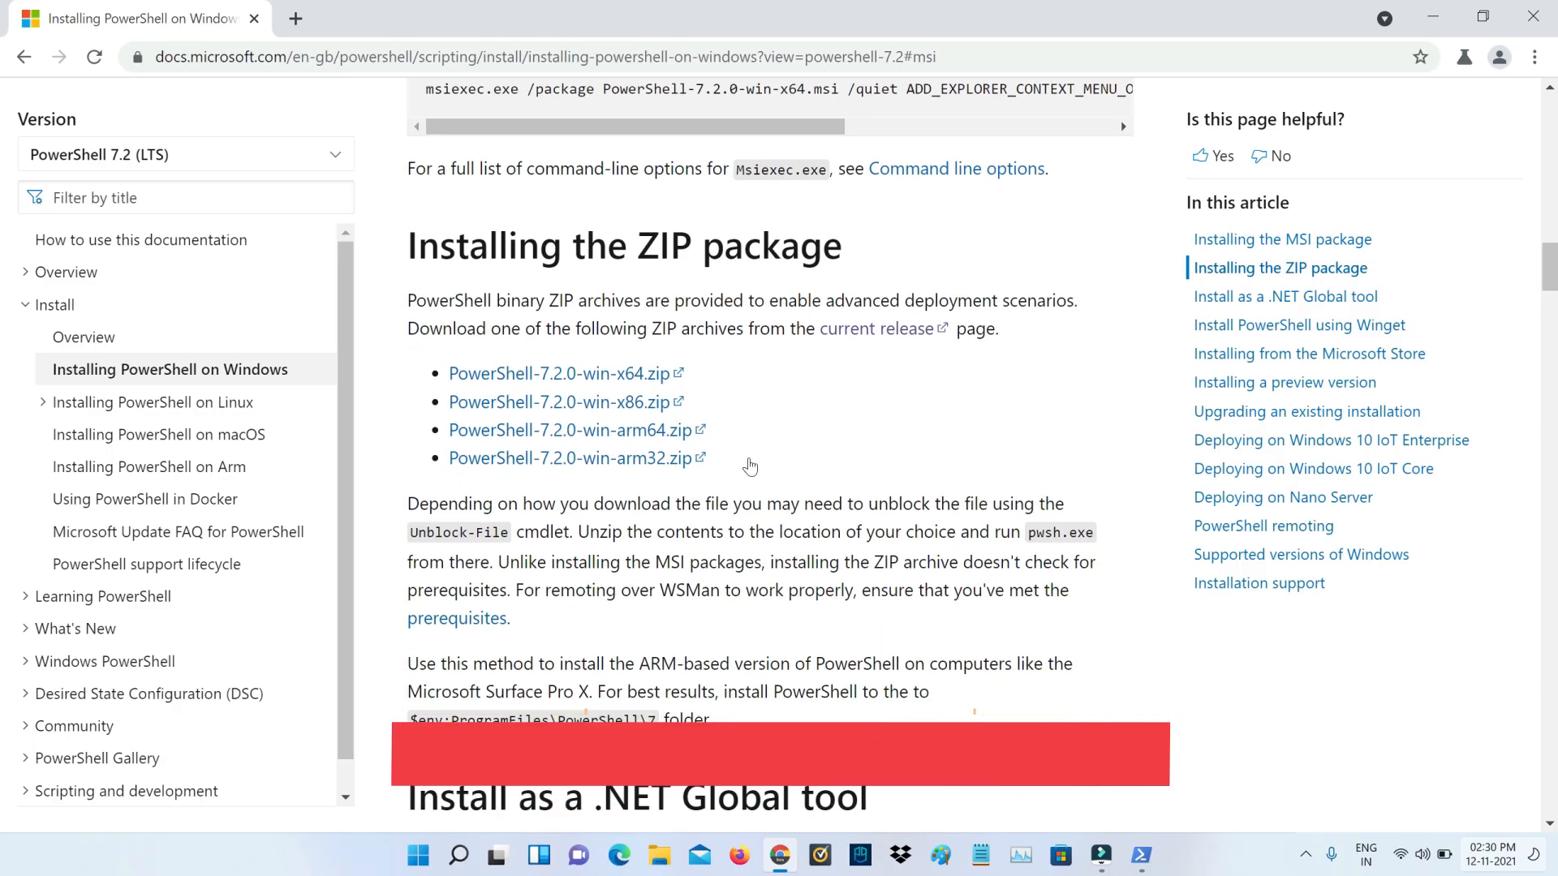
pyautogui.scroll(-3)
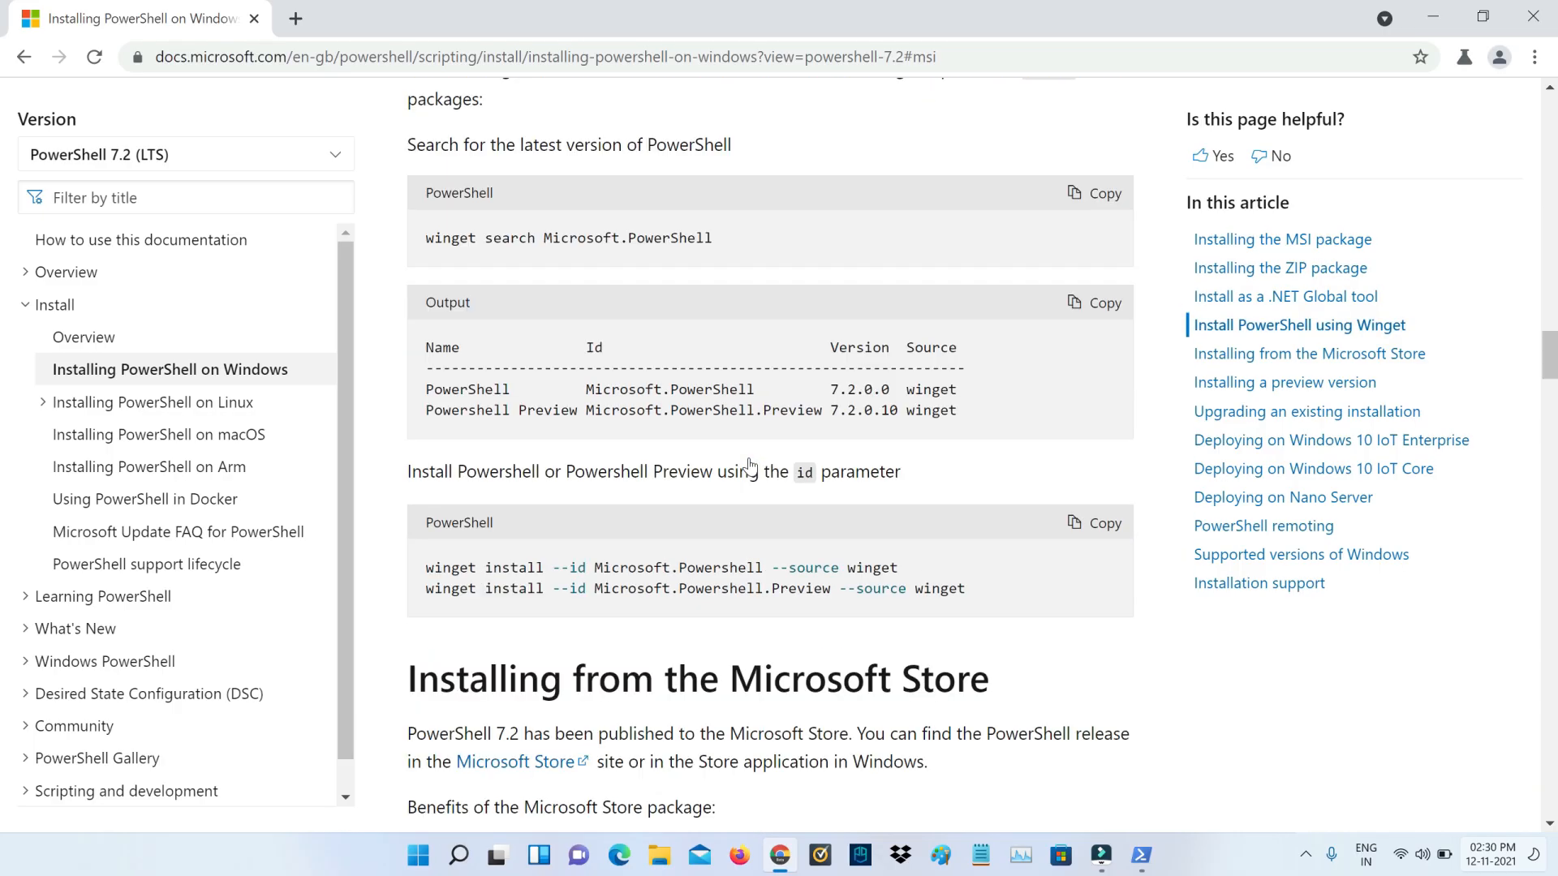
pyautogui.scroll(-3)
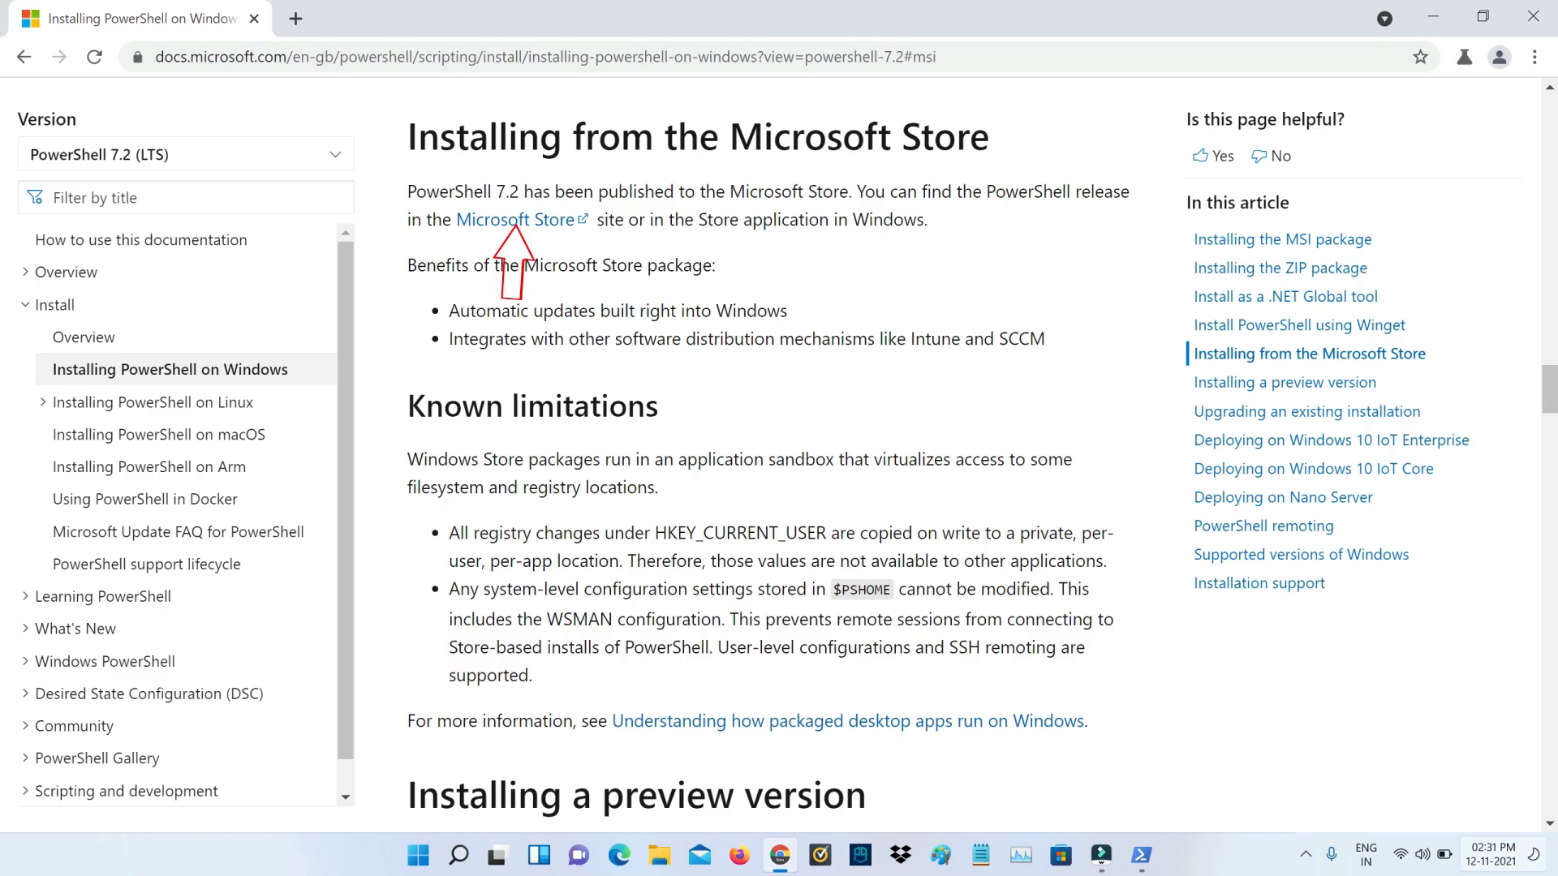
pyautogui.moveTo(513, 220)
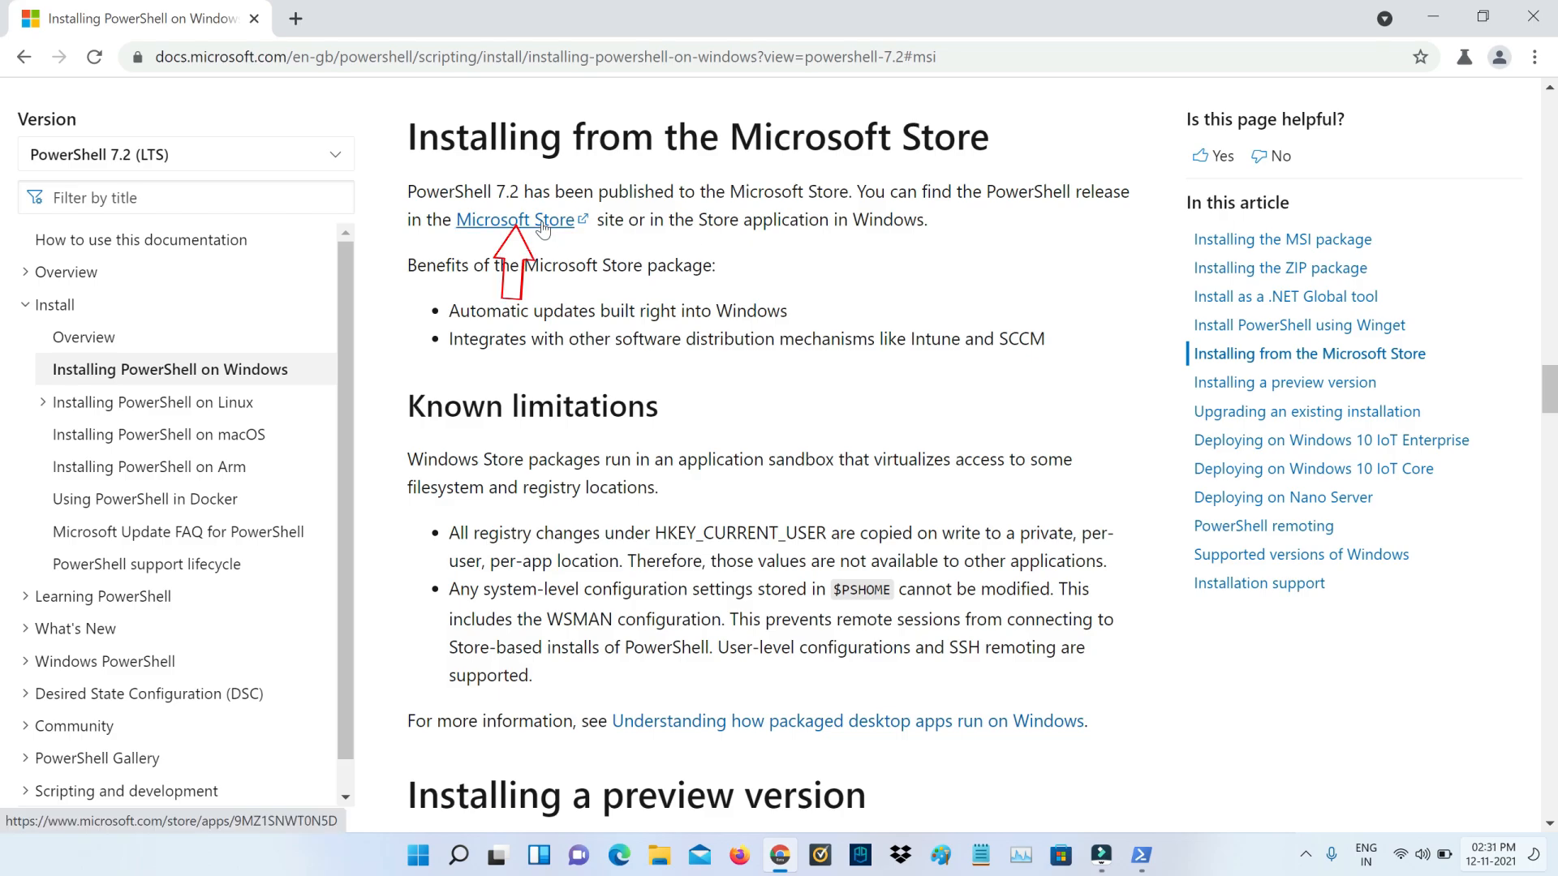
# - Follow the Microsoft Store link to the PowerShell listing and choose Get for the free app
pyautogui.click(514, 220)
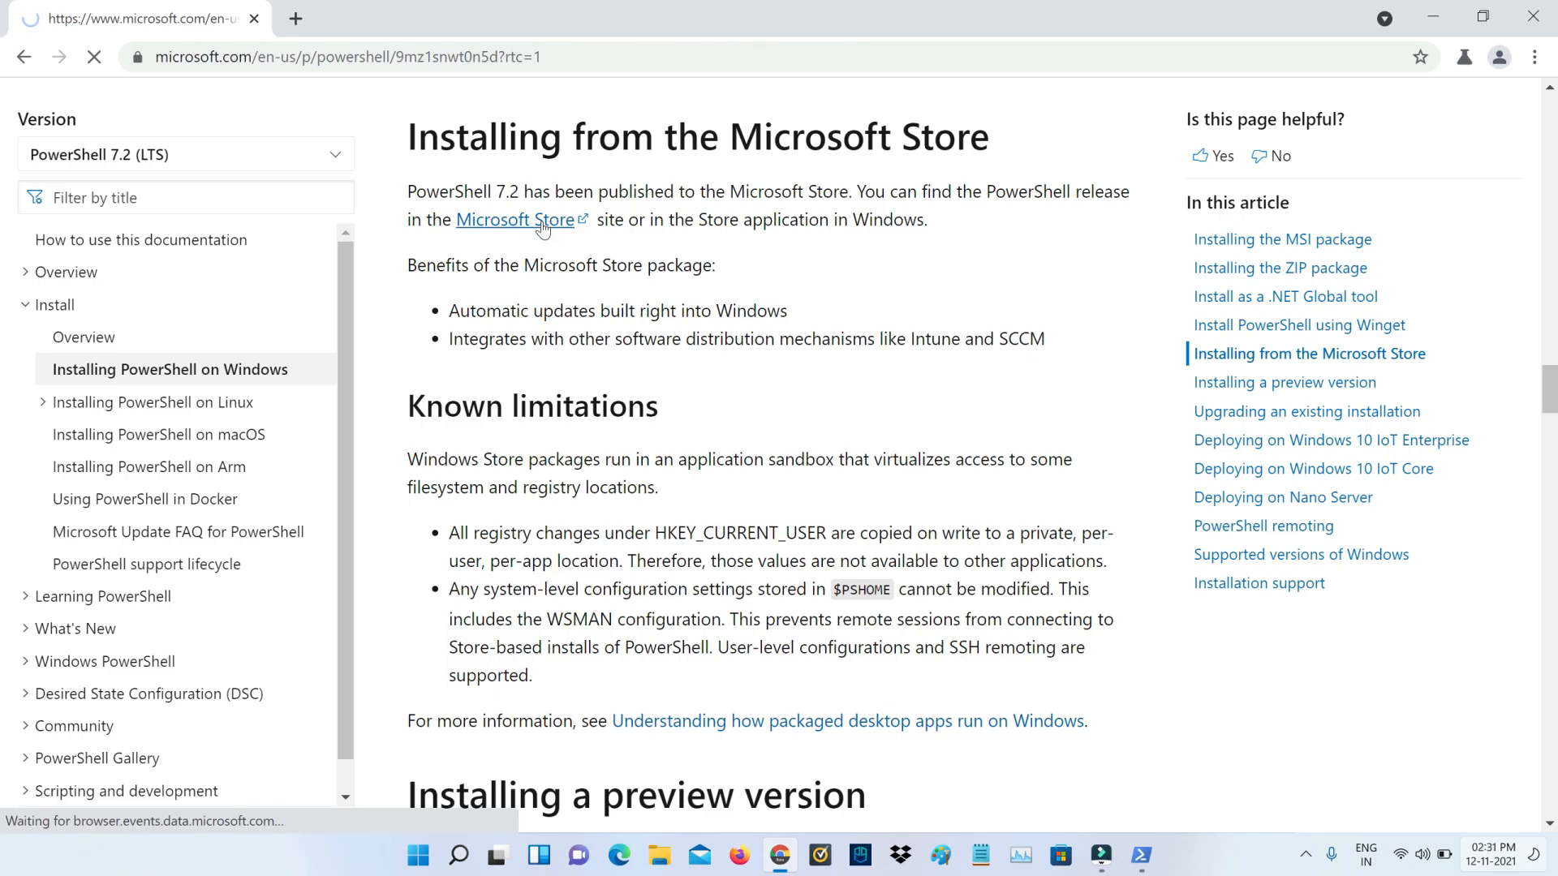
pyautogui.click(513, 220)
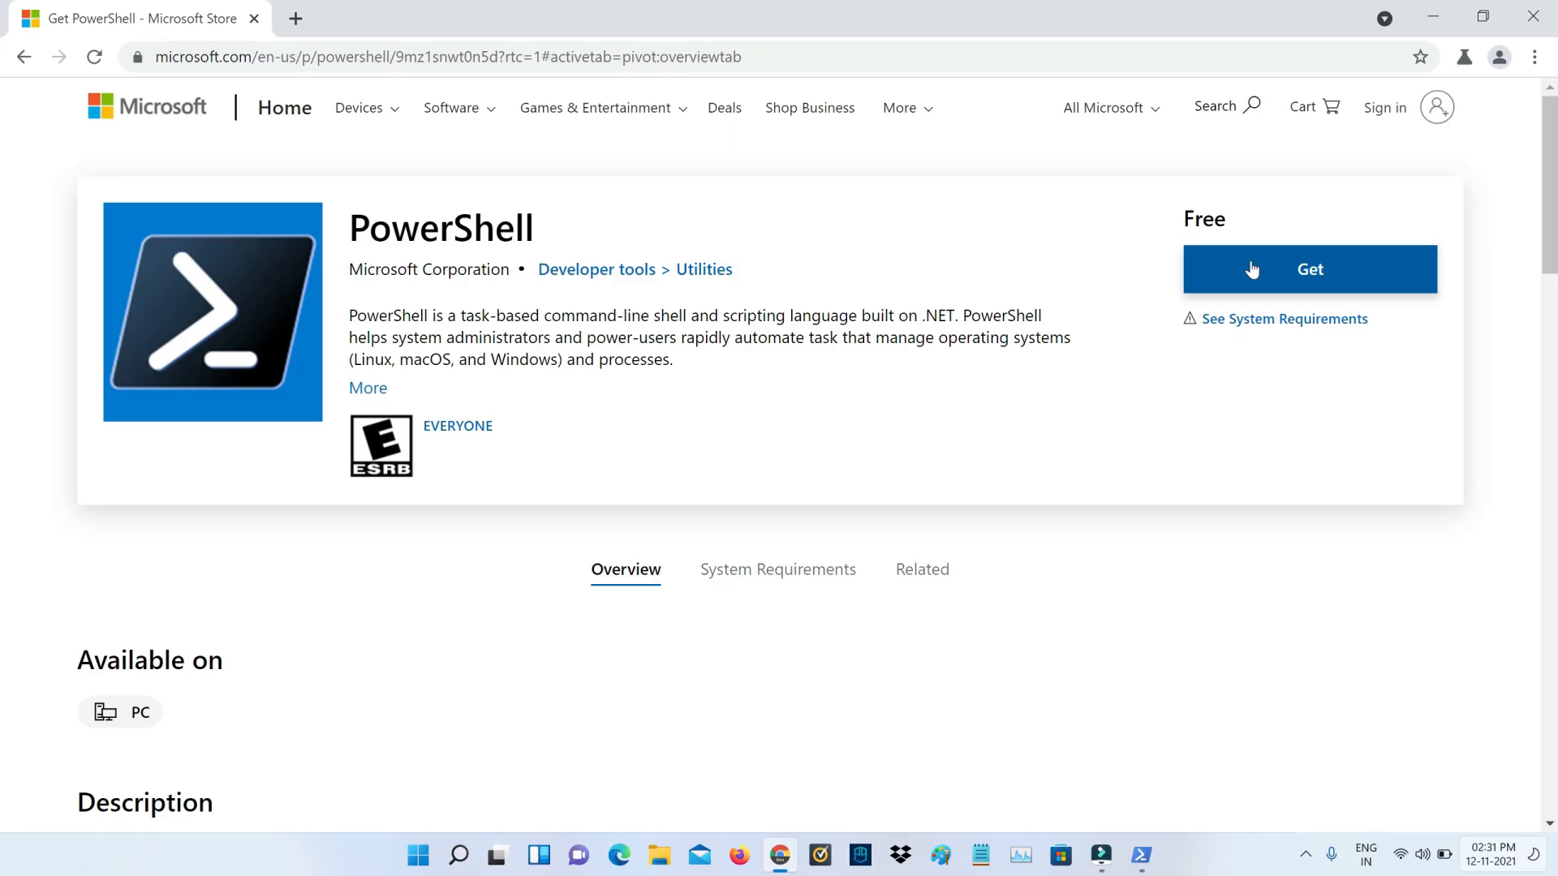
pyautogui.click(1309, 268)
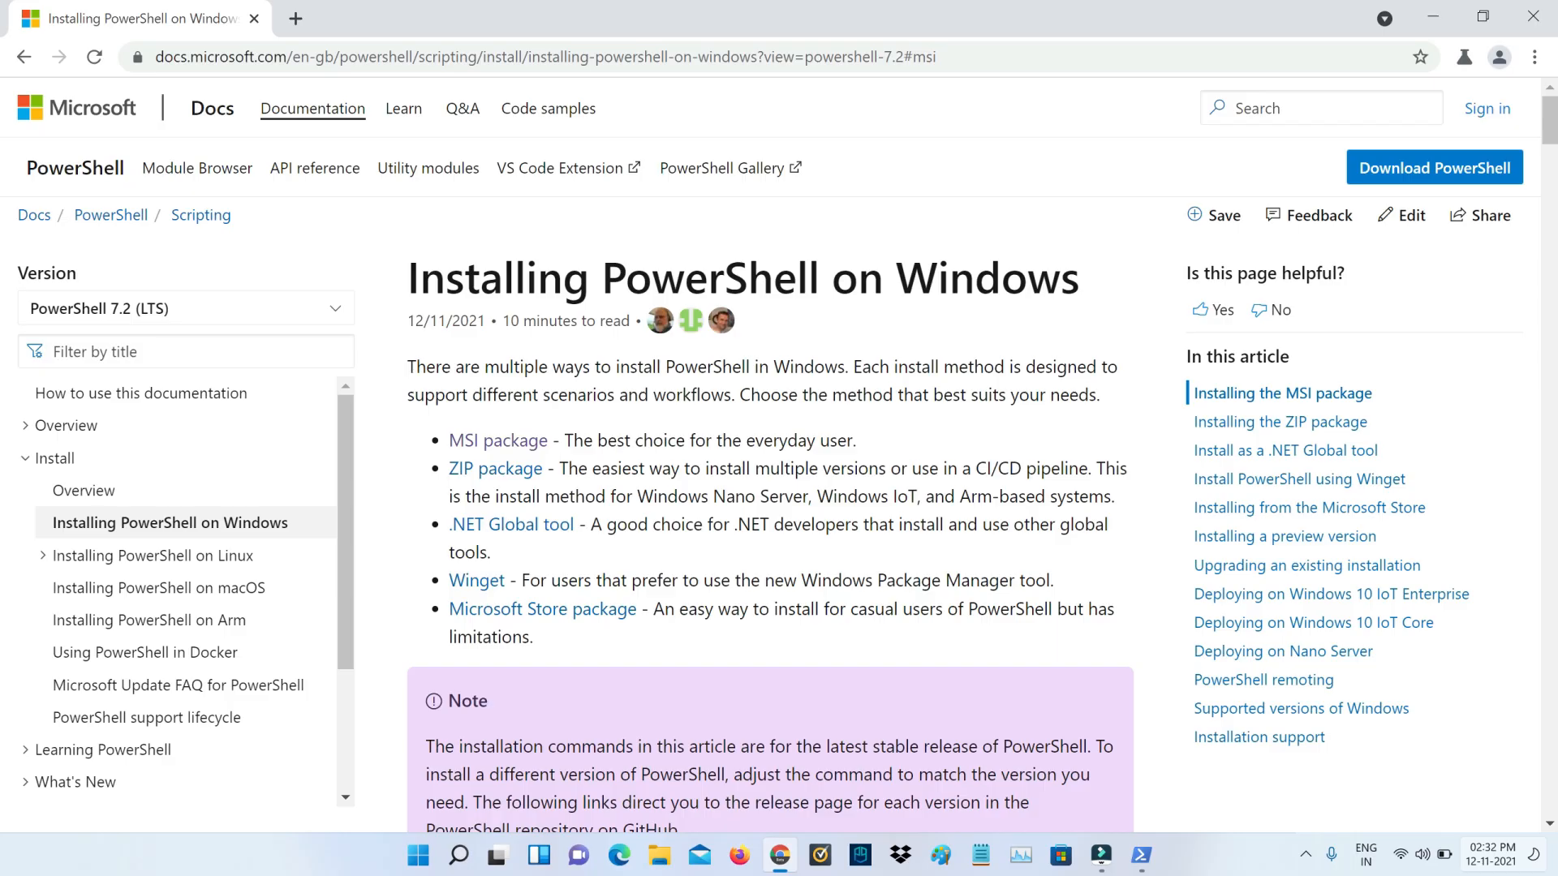
# - Download PowerShell-7.2.0-win-x64.msi from the article's MSI package list
pyautogui.scroll(-3)
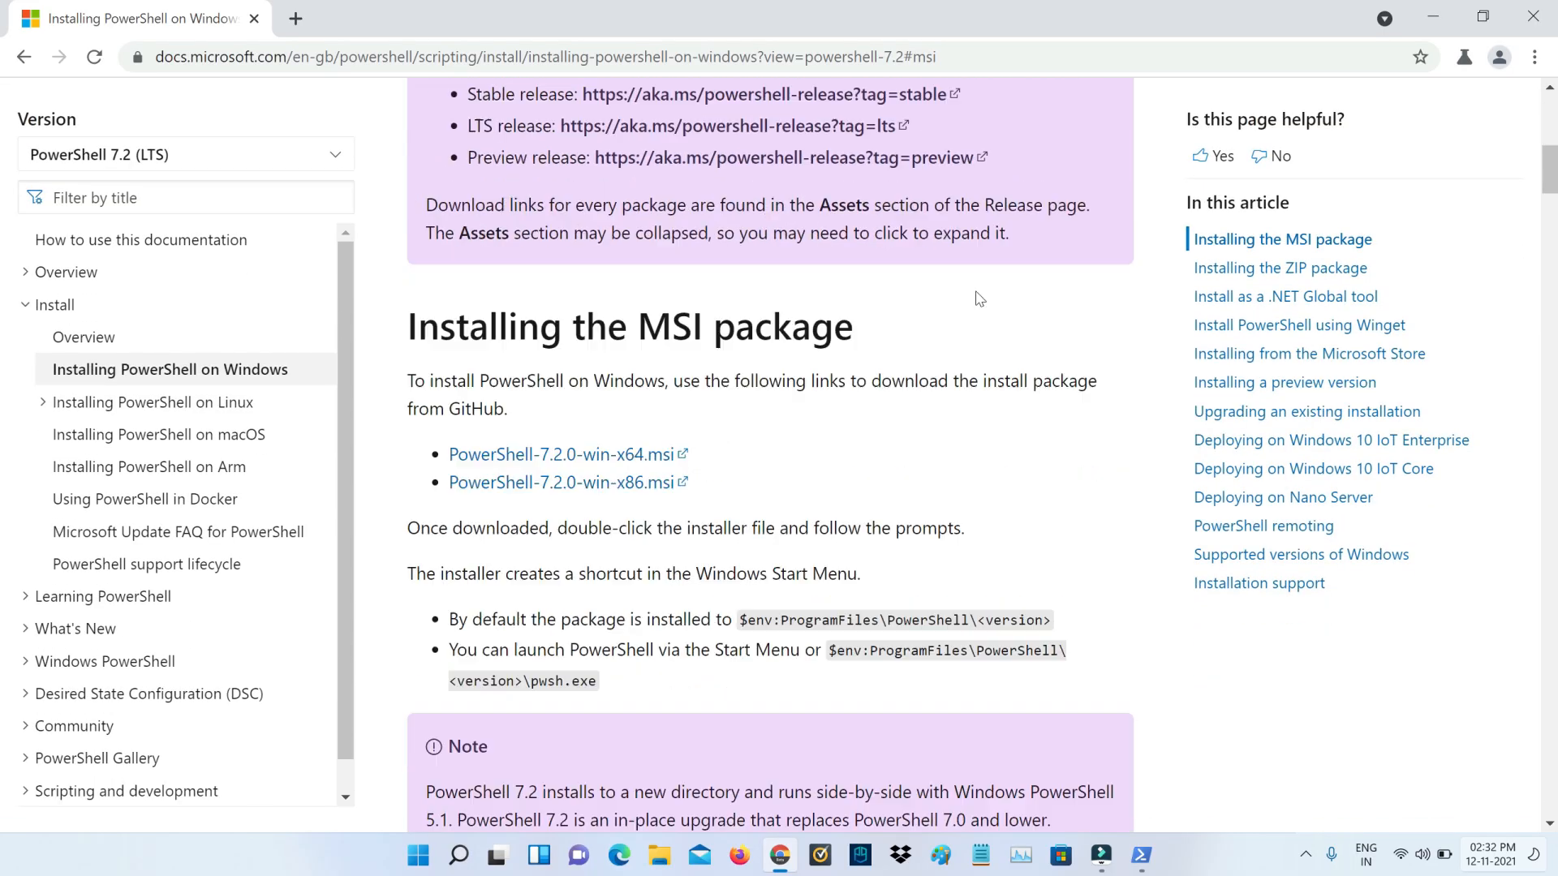
pyautogui.scroll(-3)
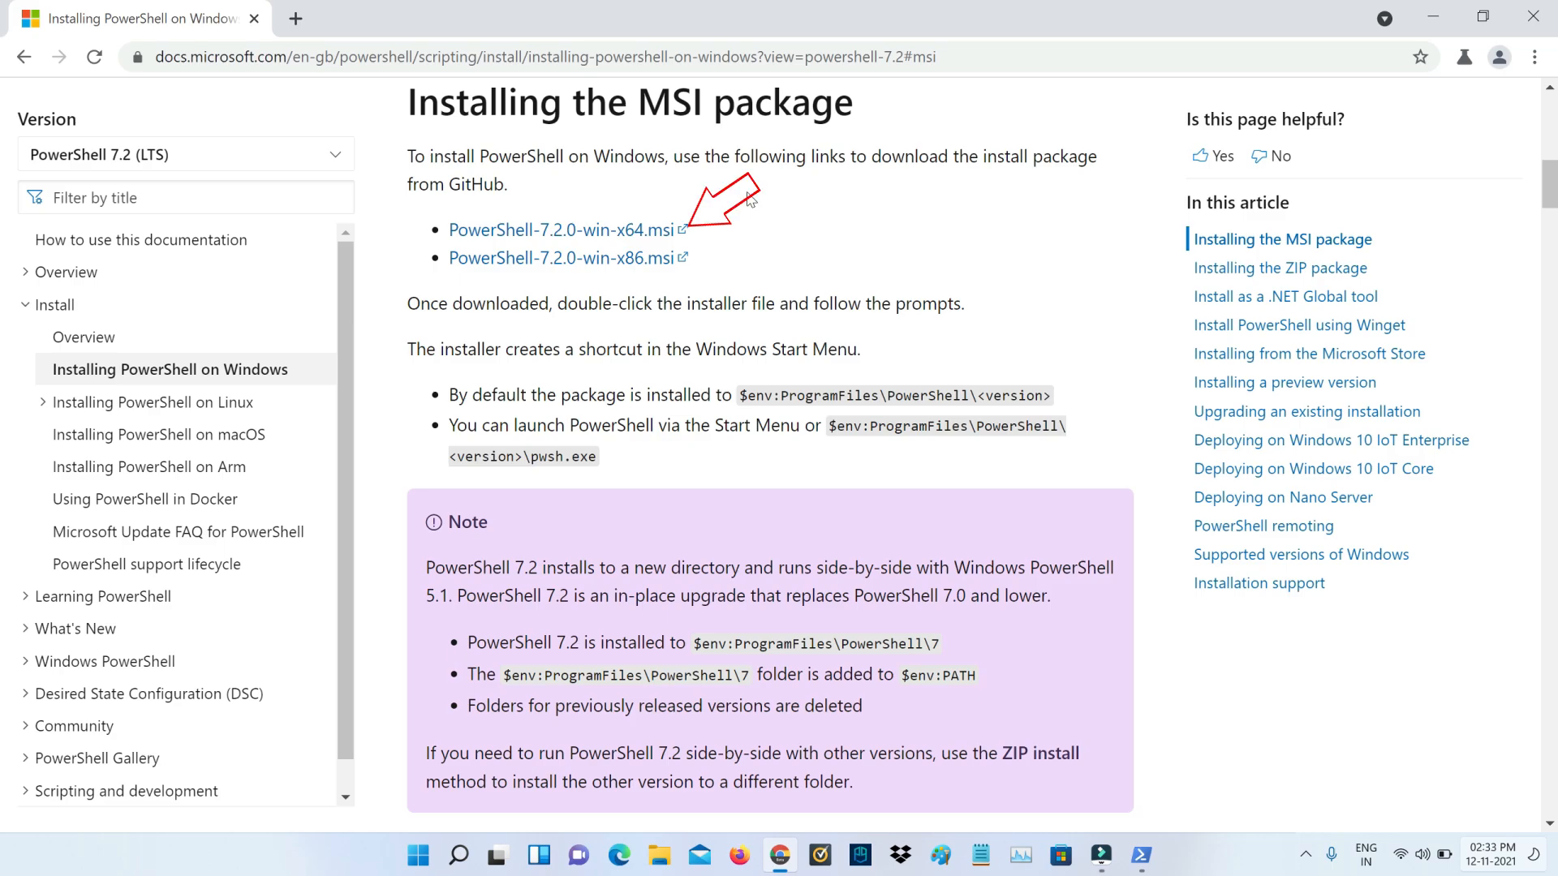
pyautogui.click(561, 229)
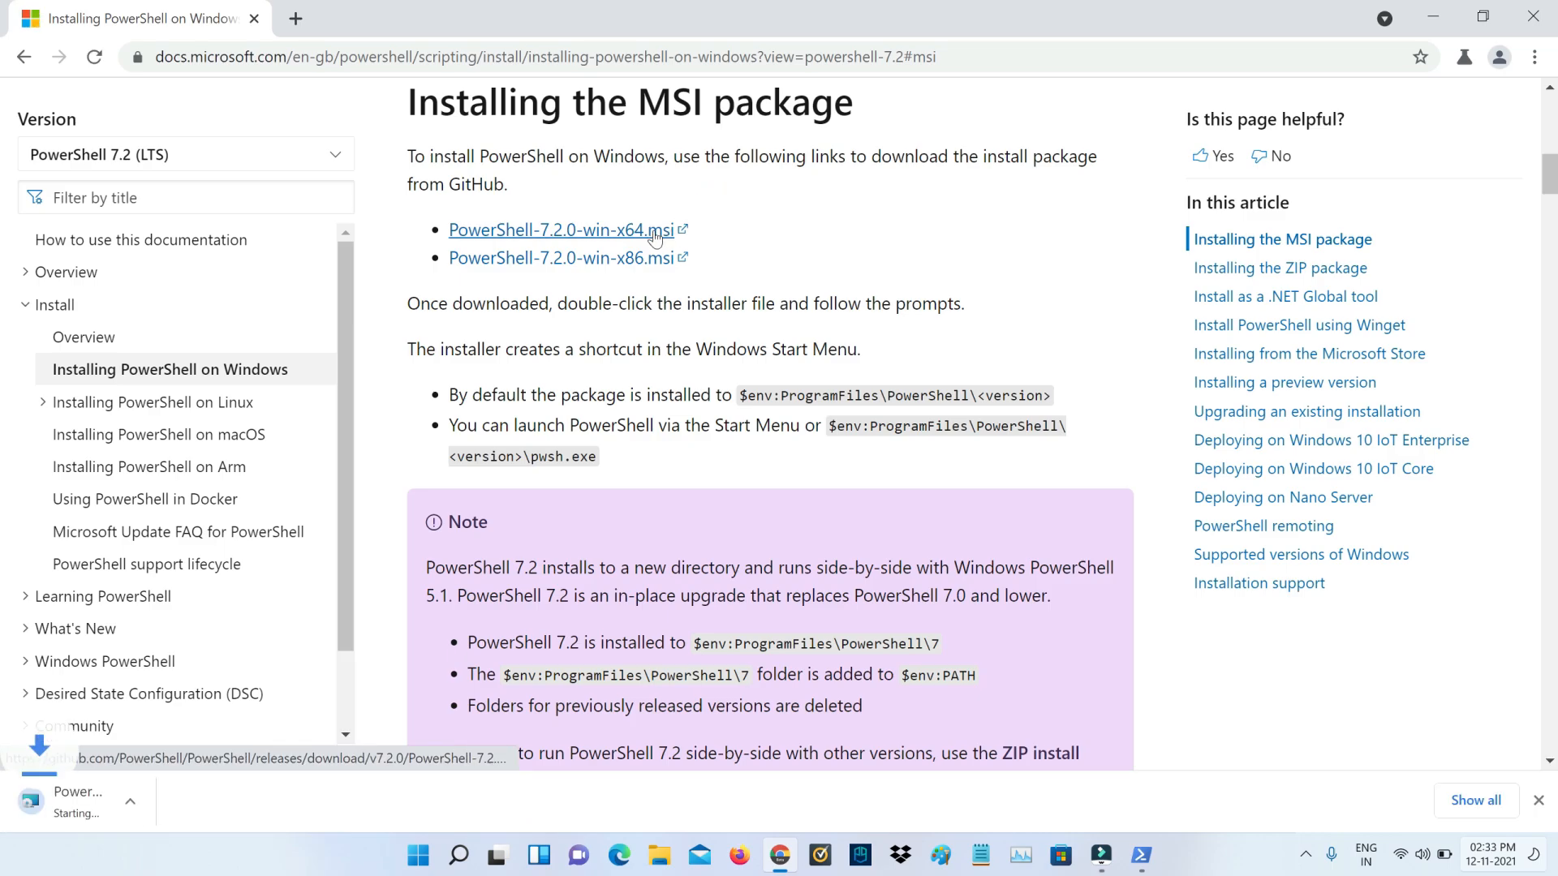
pyautogui.click(562, 230)
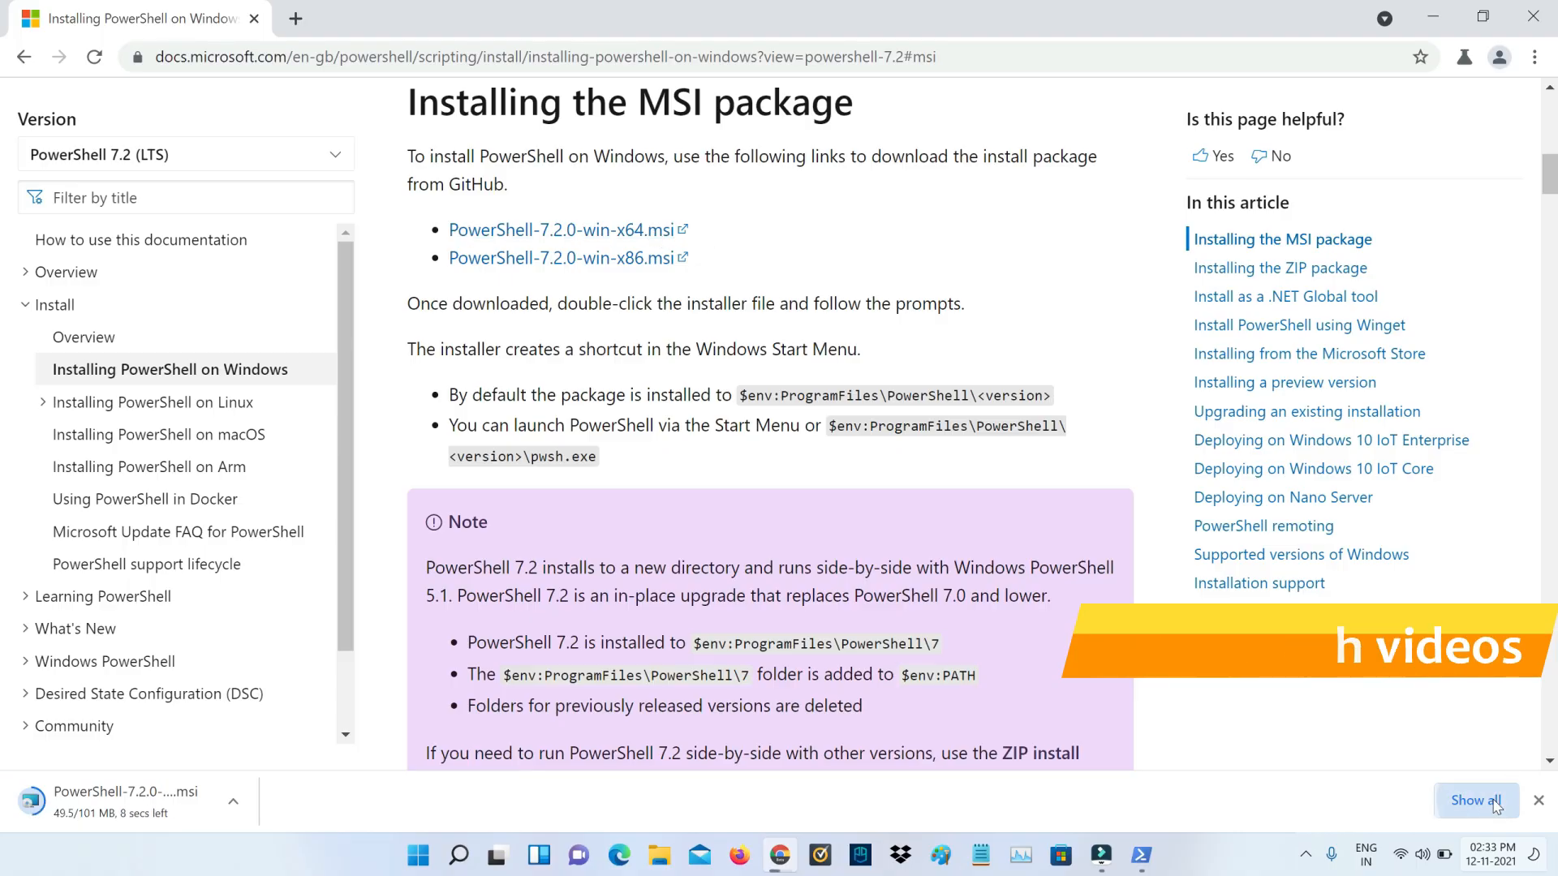
# - Show the downloaded MSI installer in the Downloads folder and select it
pyautogui.click(1474, 800)
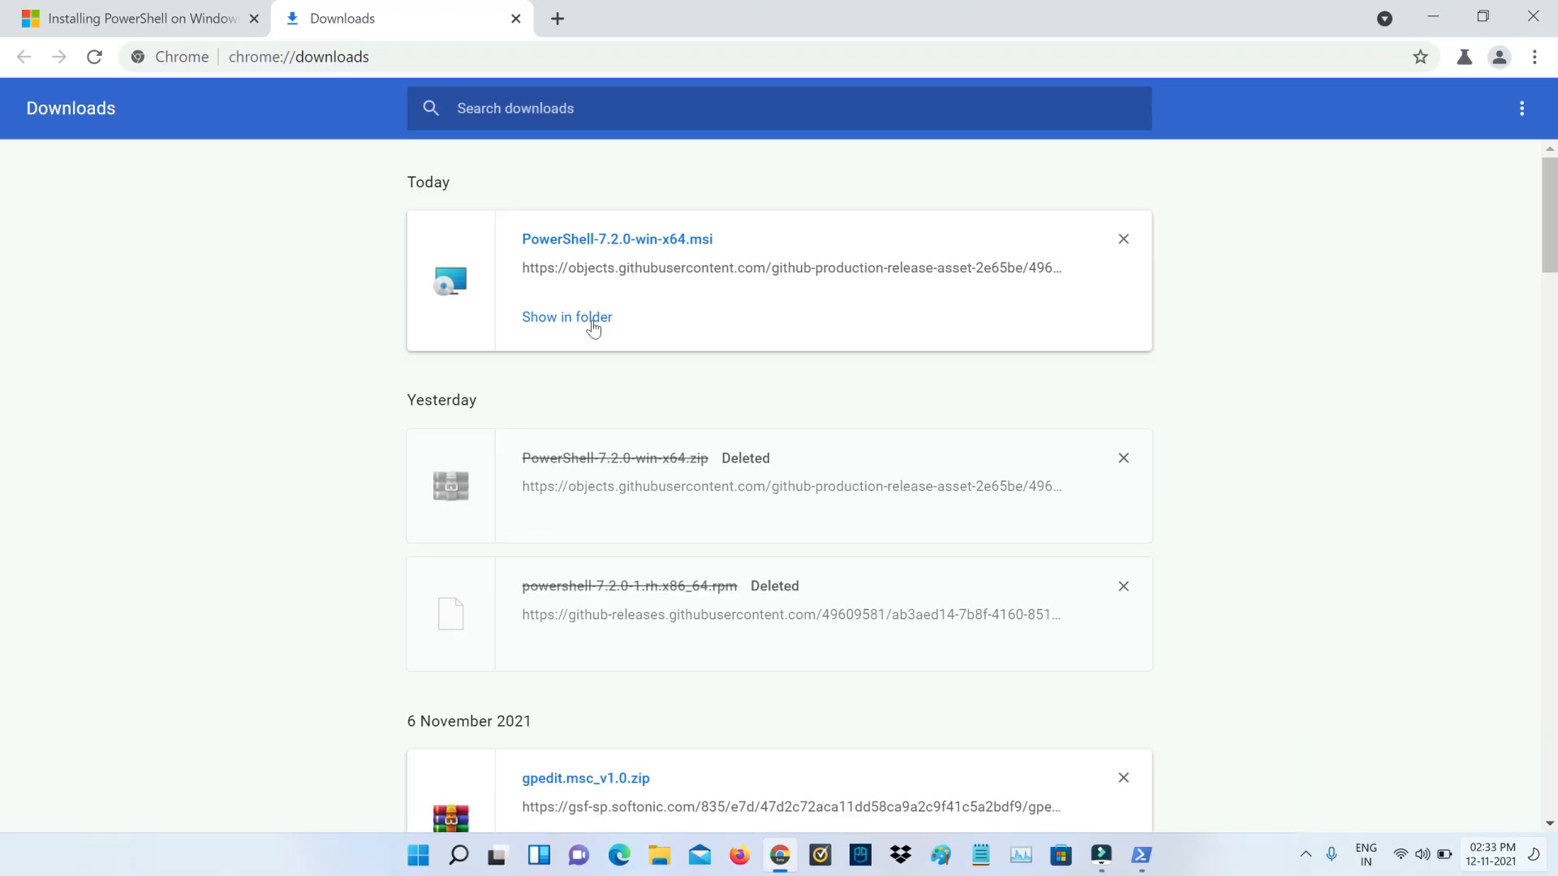
pyautogui.click(566, 318)
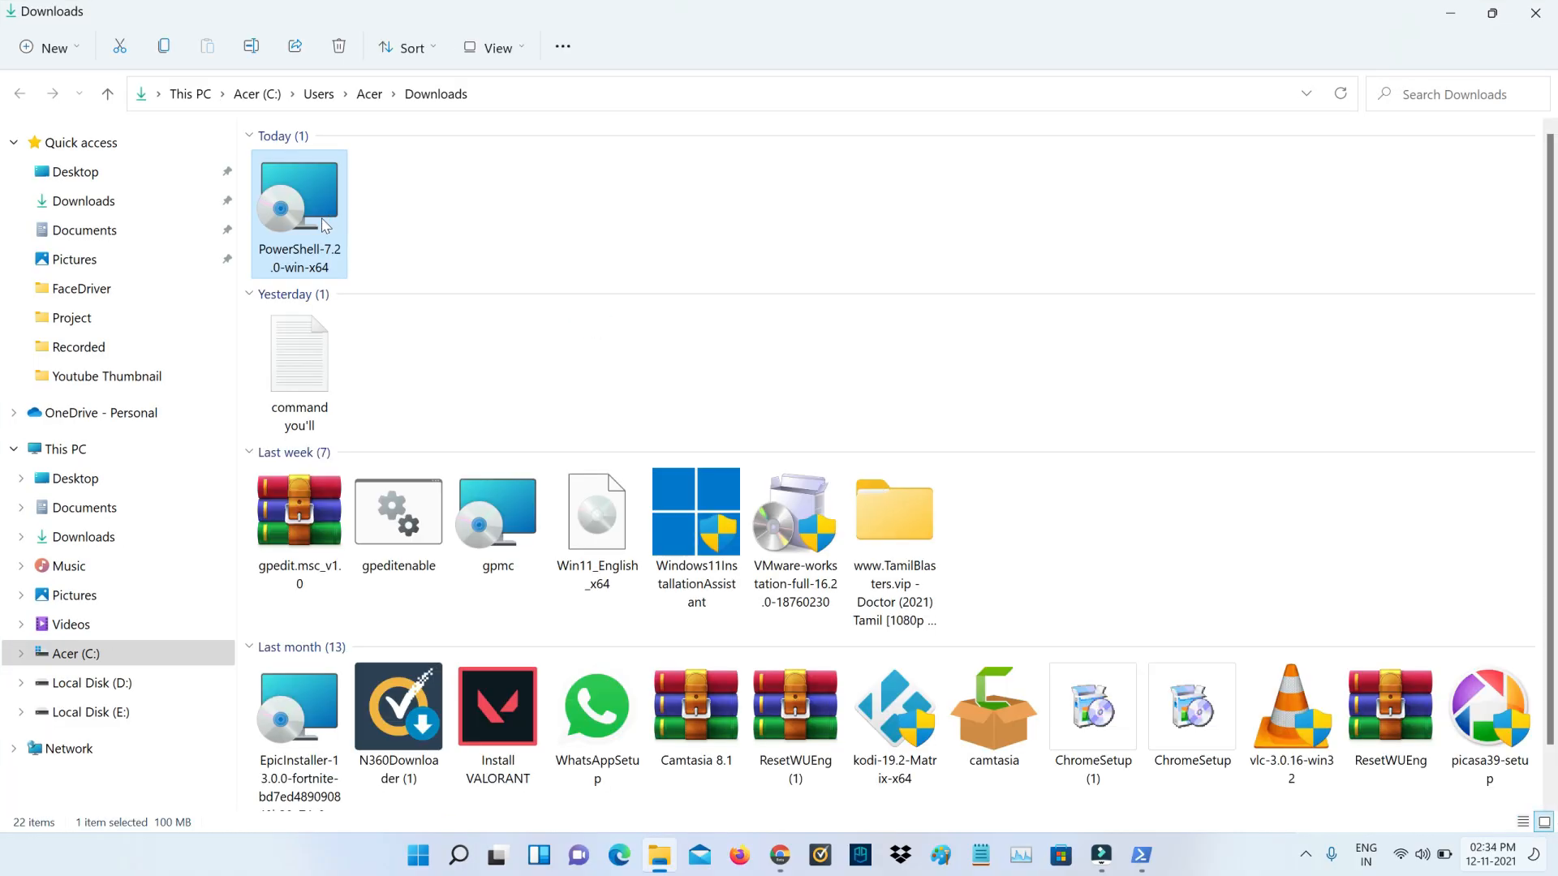
pyautogui.click(411, 278)
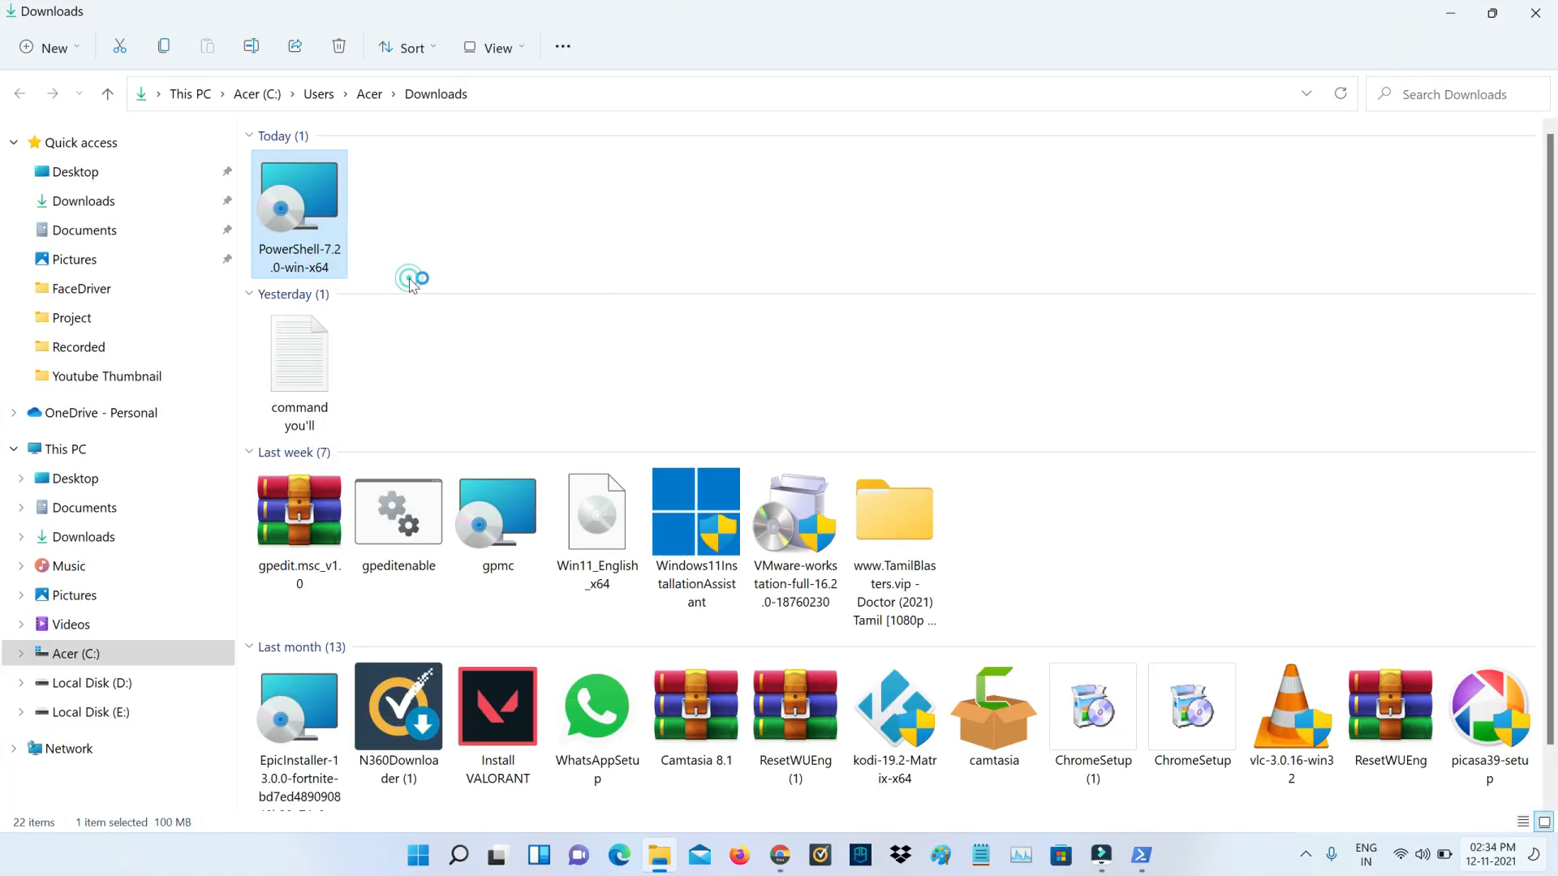
# - Launch the PowerShell 7 installer and accept the default installation folder
pyautogui.doubleClick(299, 213)
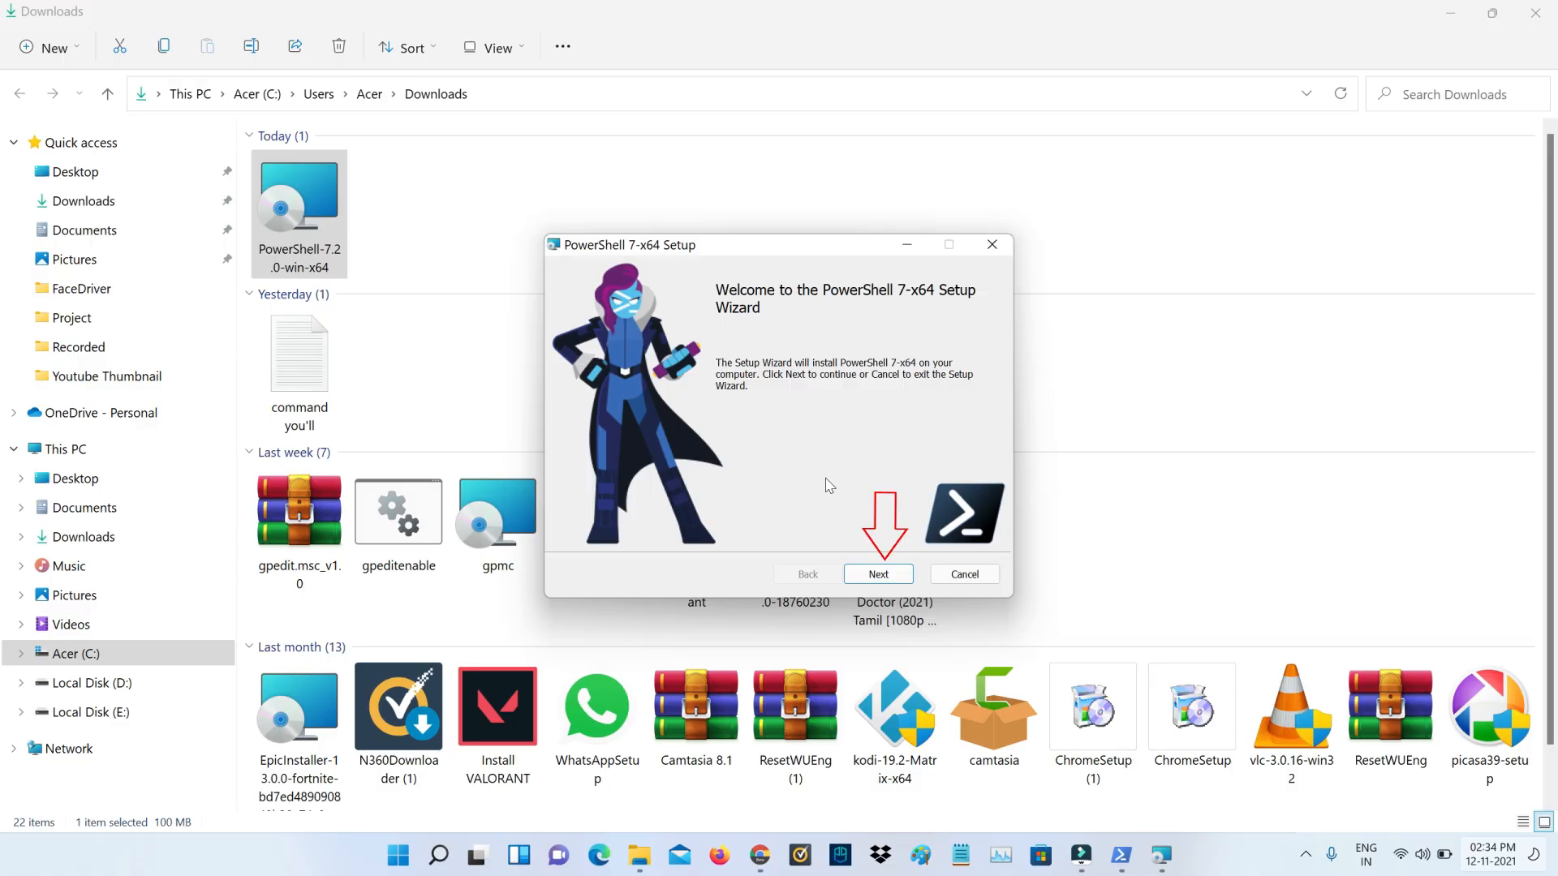
pyautogui.click(878, 575)
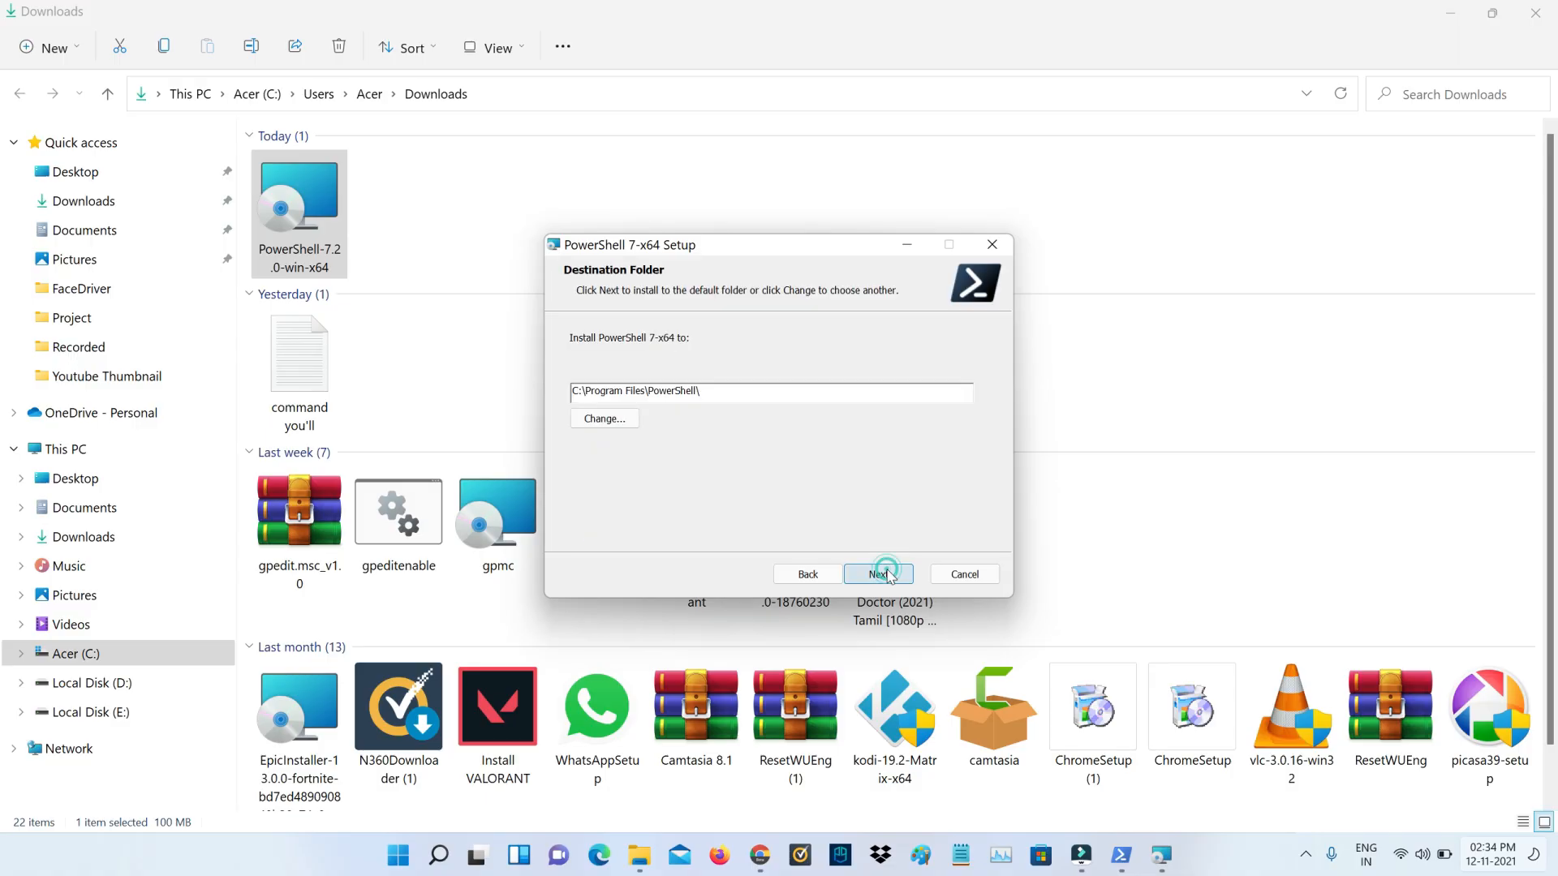
pyautogui.click(877, 575)
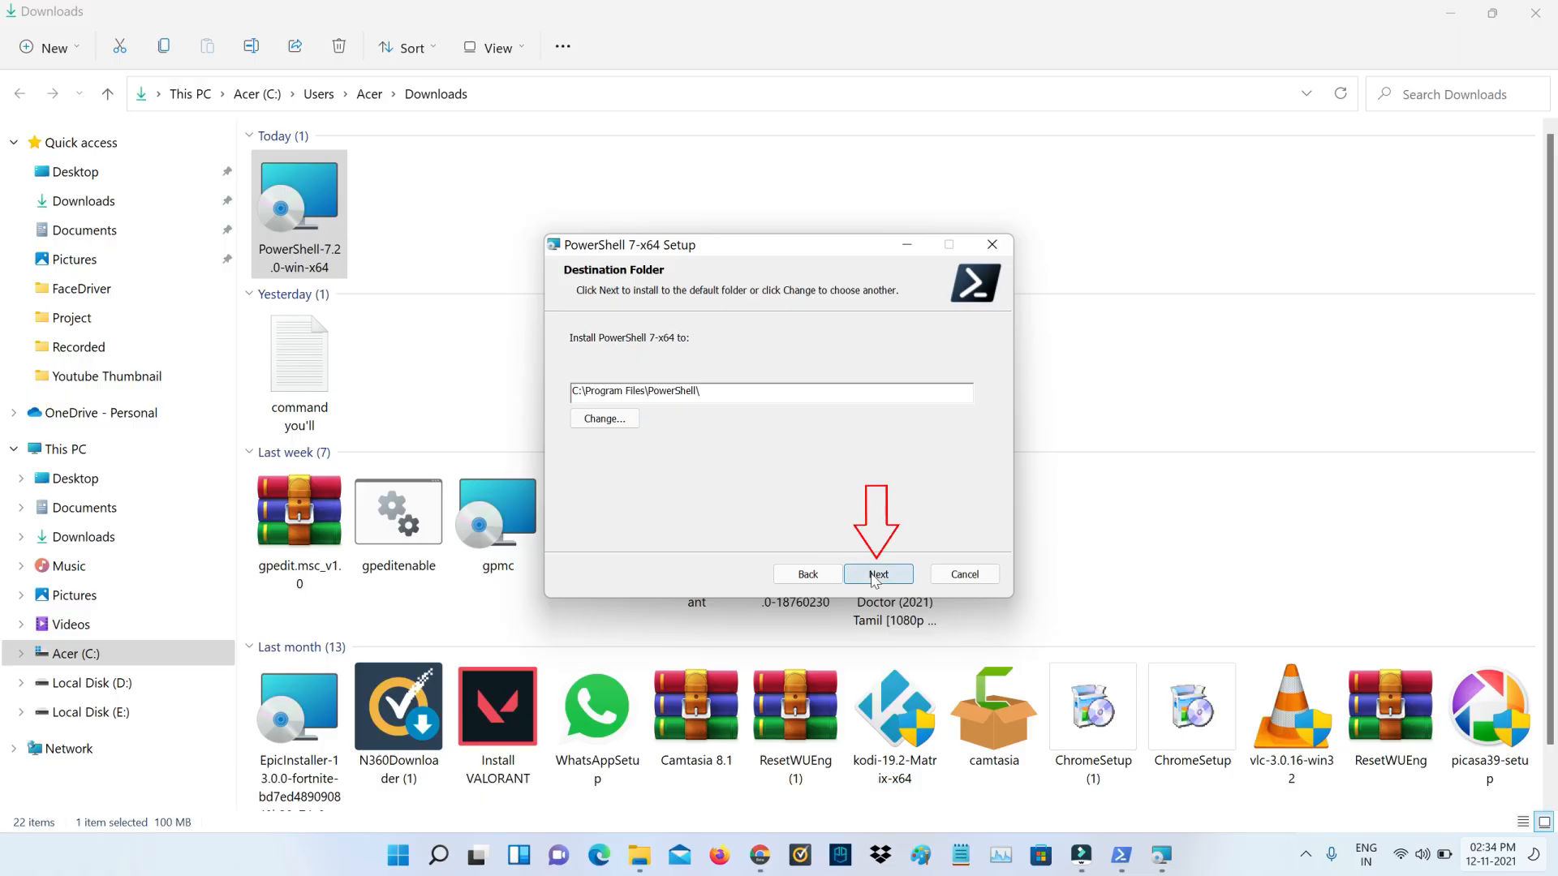
pyautogui.click(877, 574)
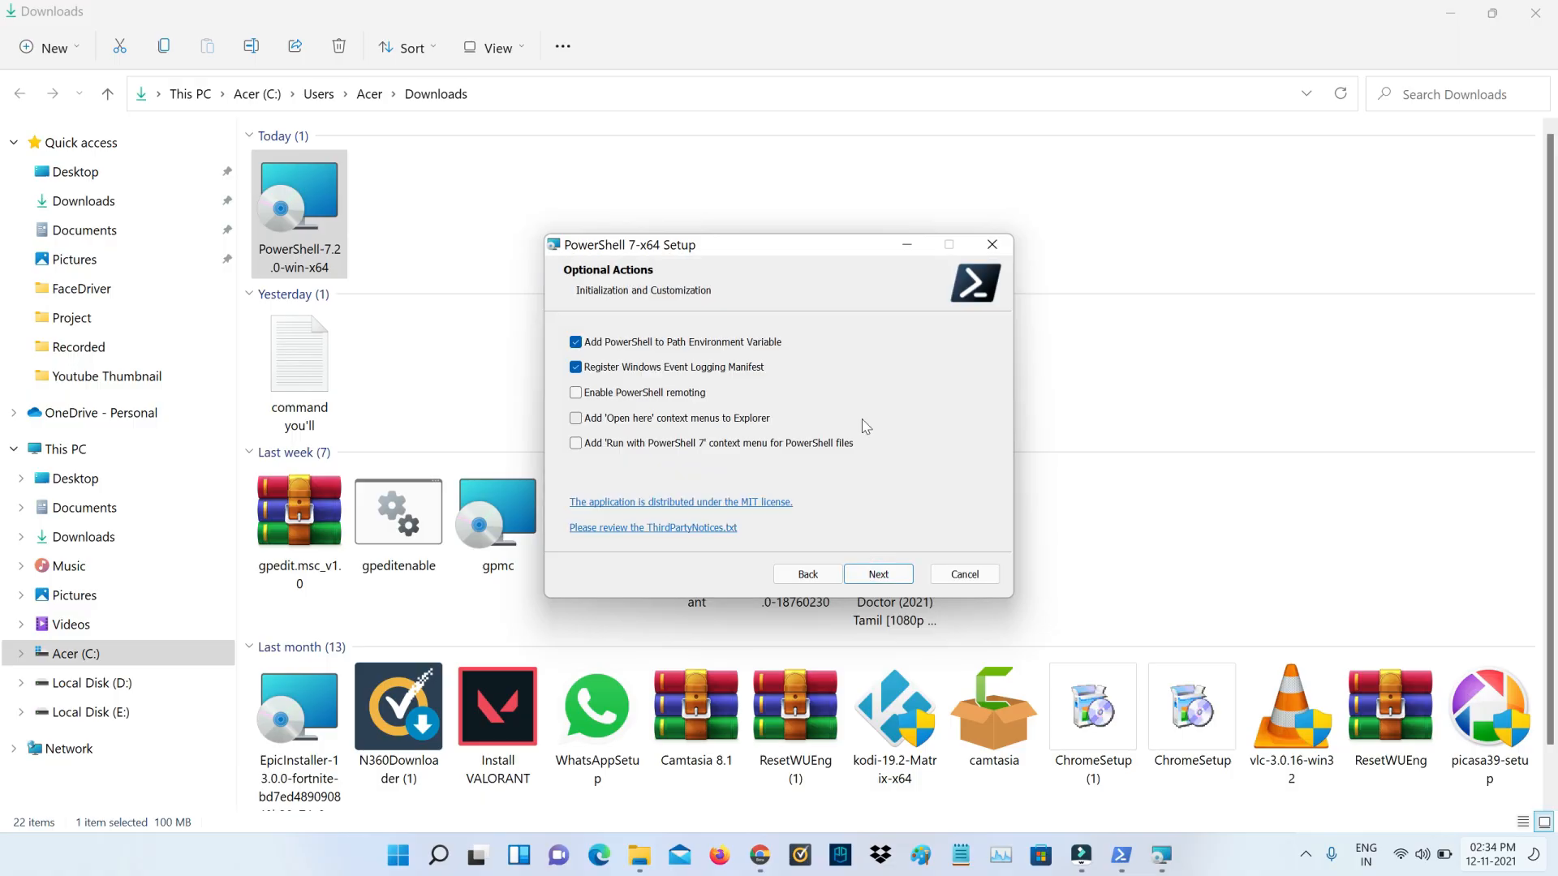
# - Enable 'Add Open here context menus to Explorer' and continue past the Microsoft Update page
pyautogui.click(575, 417)
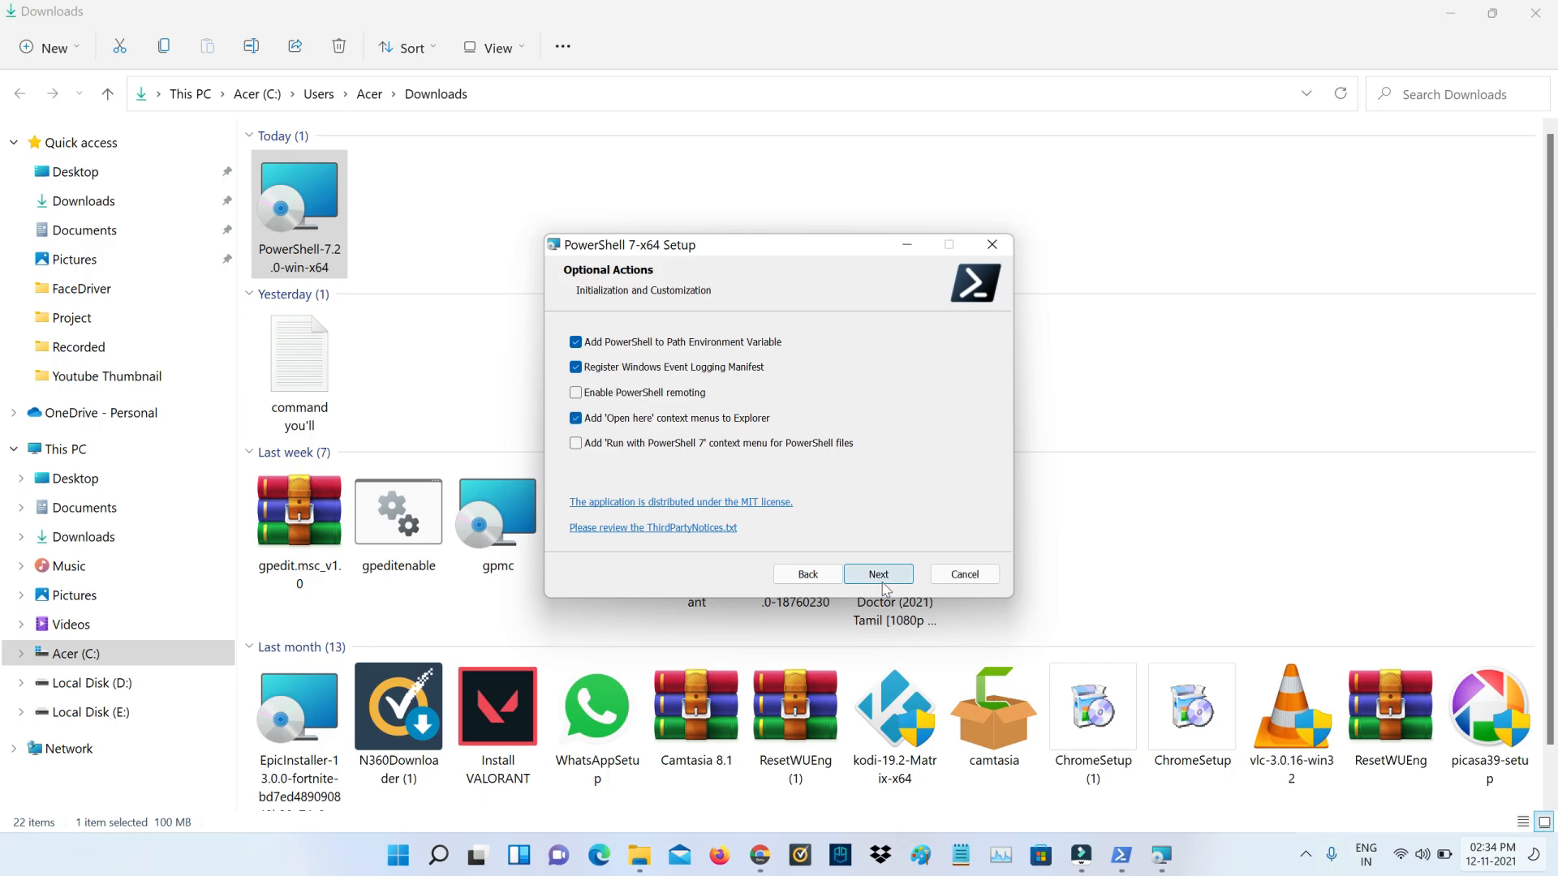
pyautogui.click(878, 574)
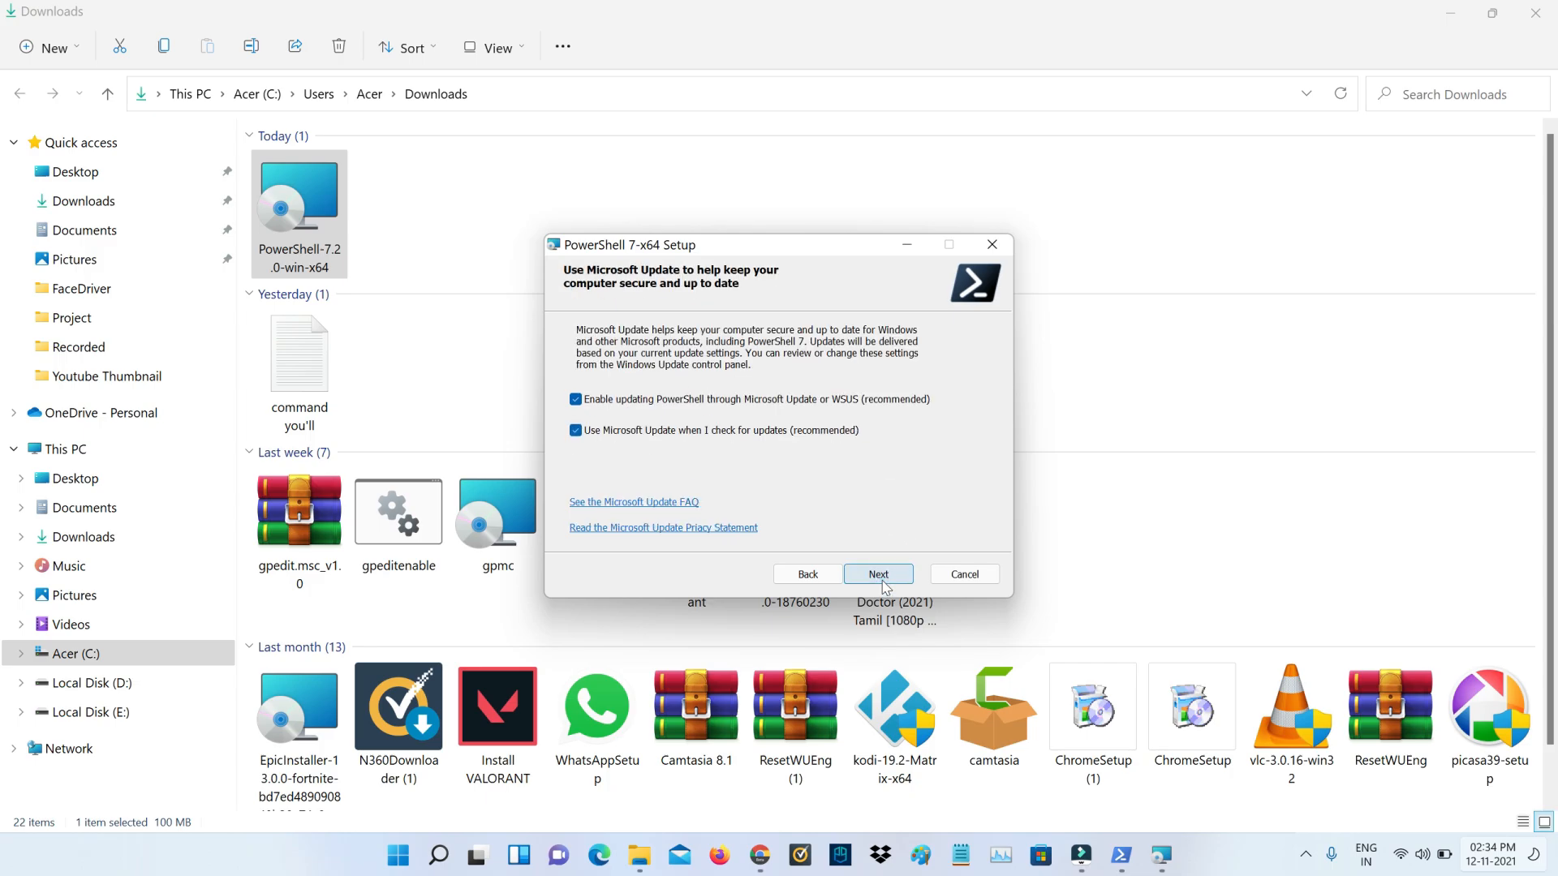
pyautogui.click(876, 574)
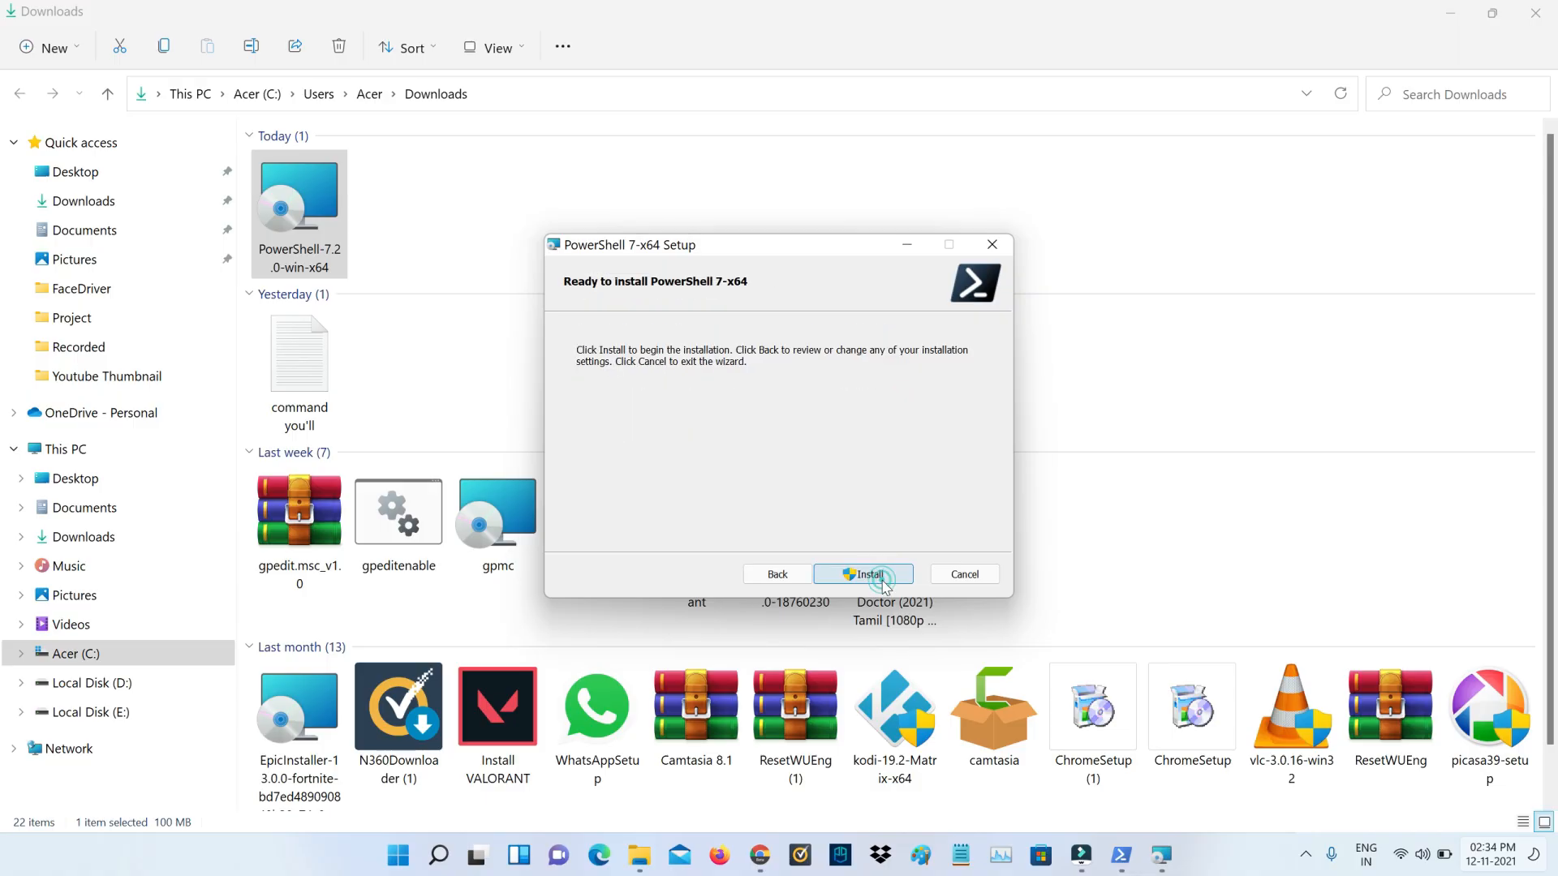
# - Install PowerShell 7-x64, tick Launch PowerShell, and finish so the 7.2.0 prompt appears
pyautogui.click(863, 574)
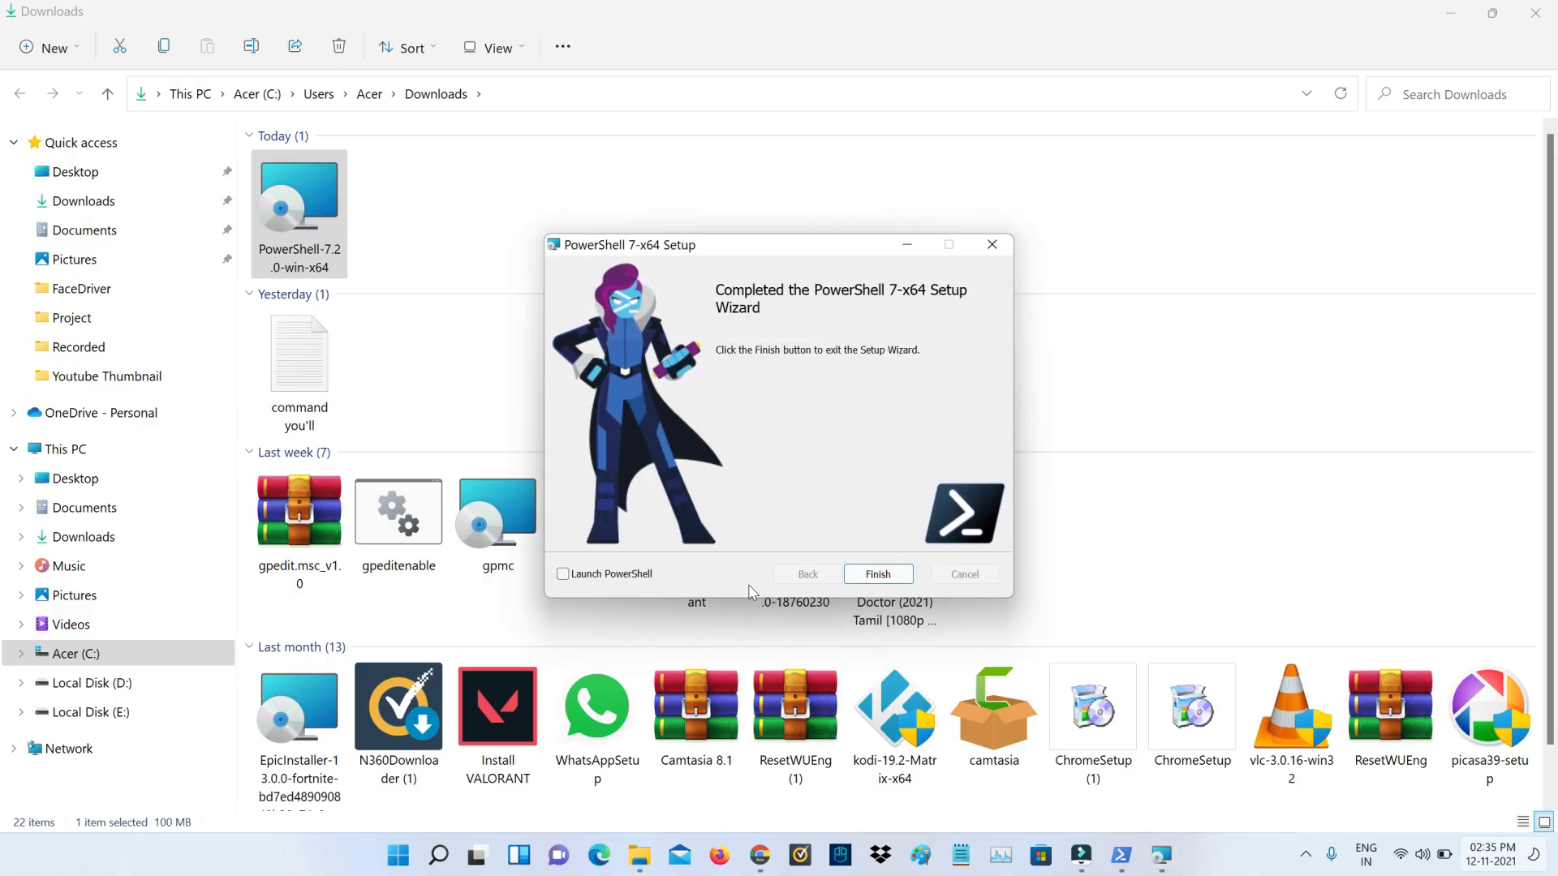
pyautogui.moveTo(642, 582)
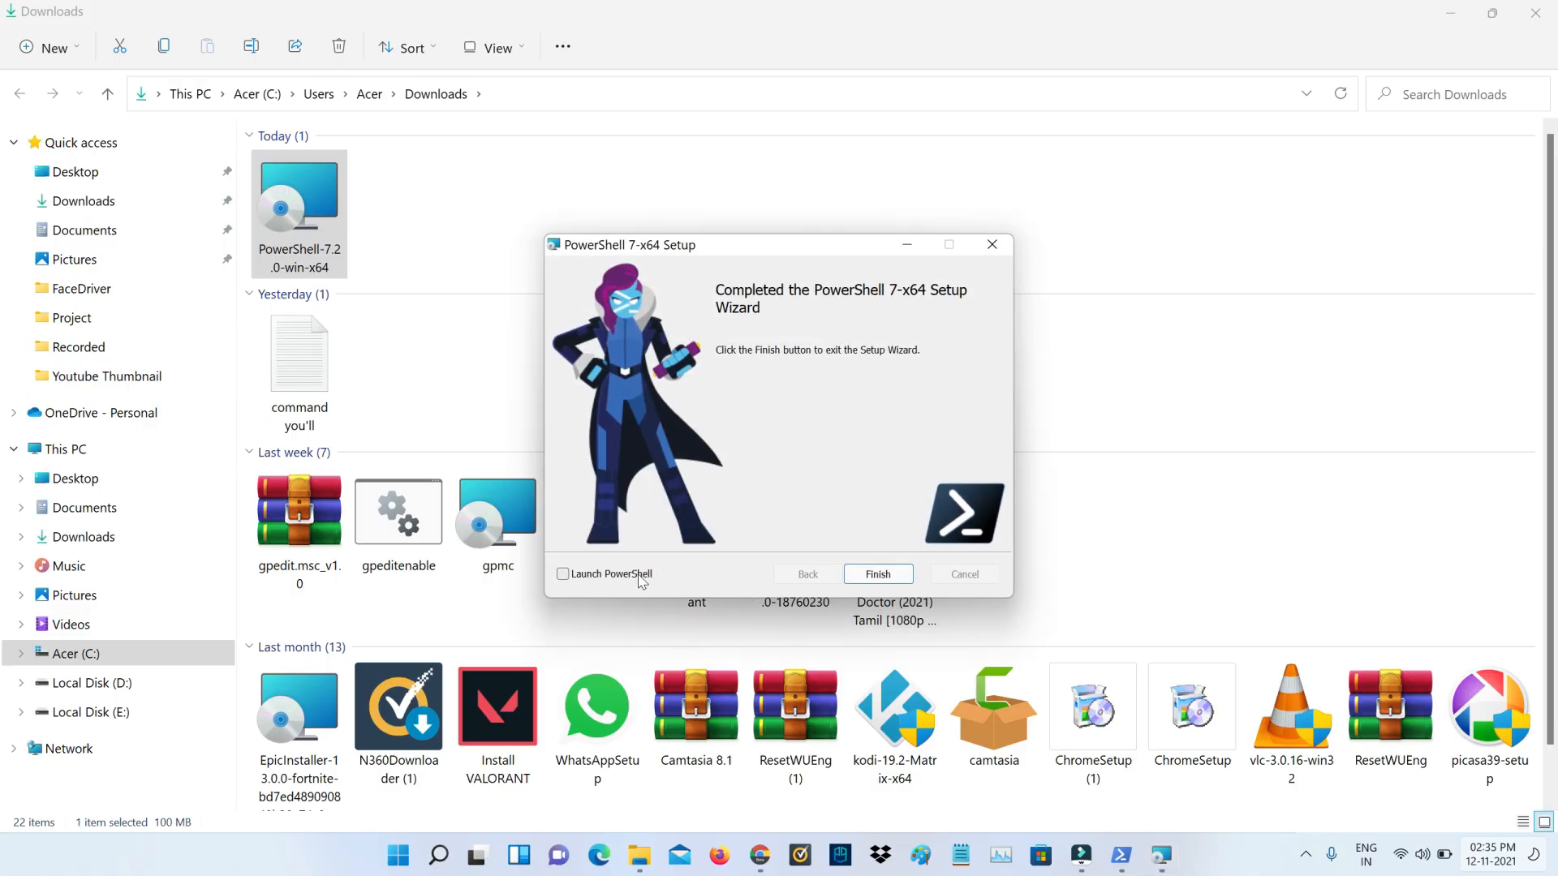
pyautogui.click(563, 573)
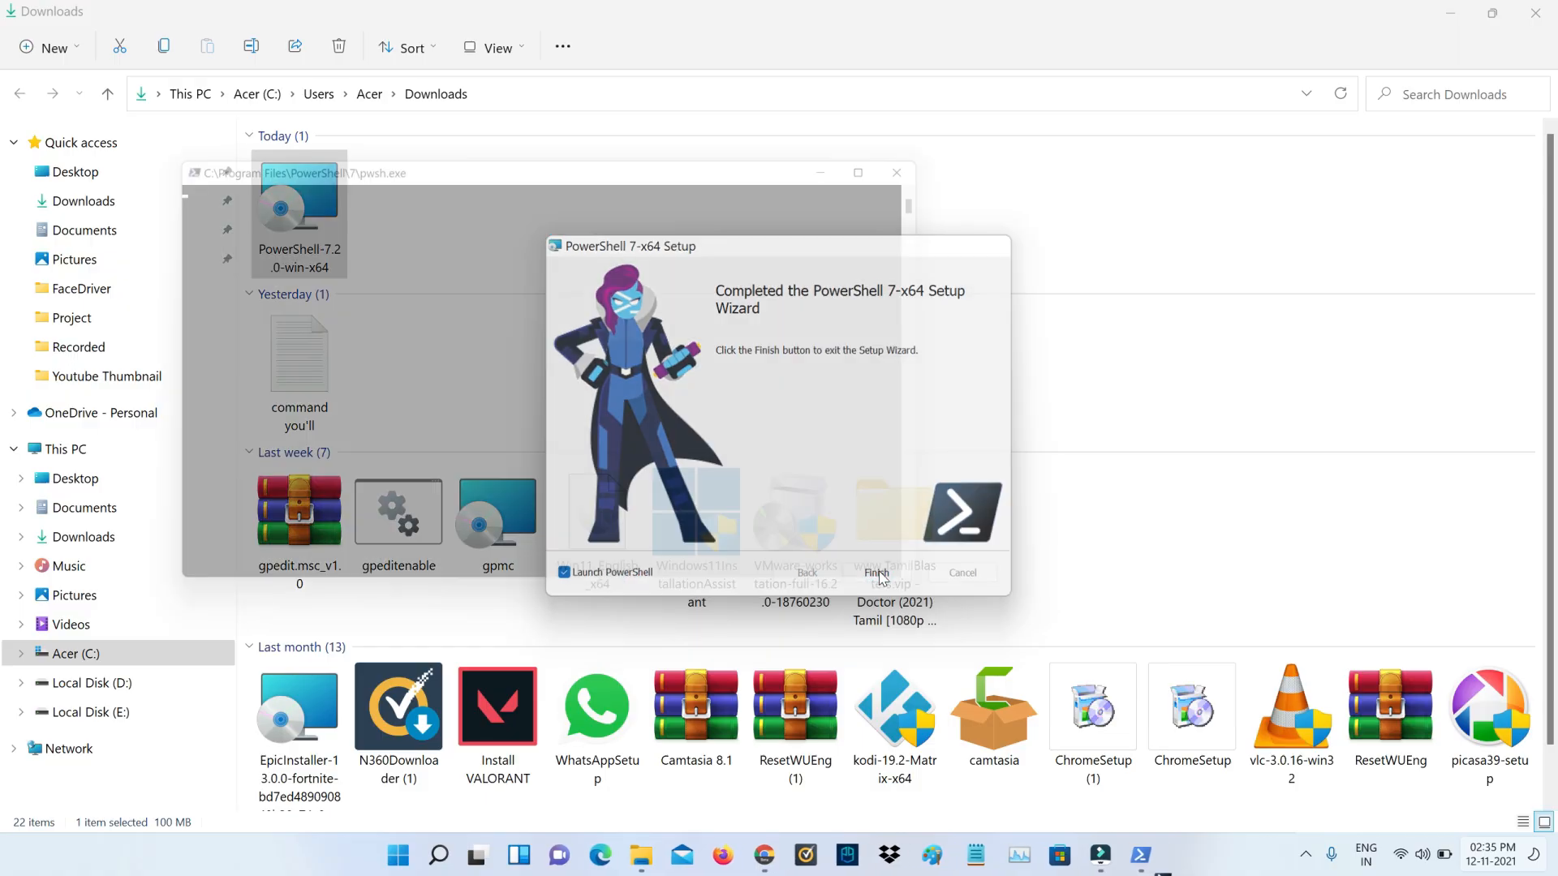
pyautogui.click(876, 572)
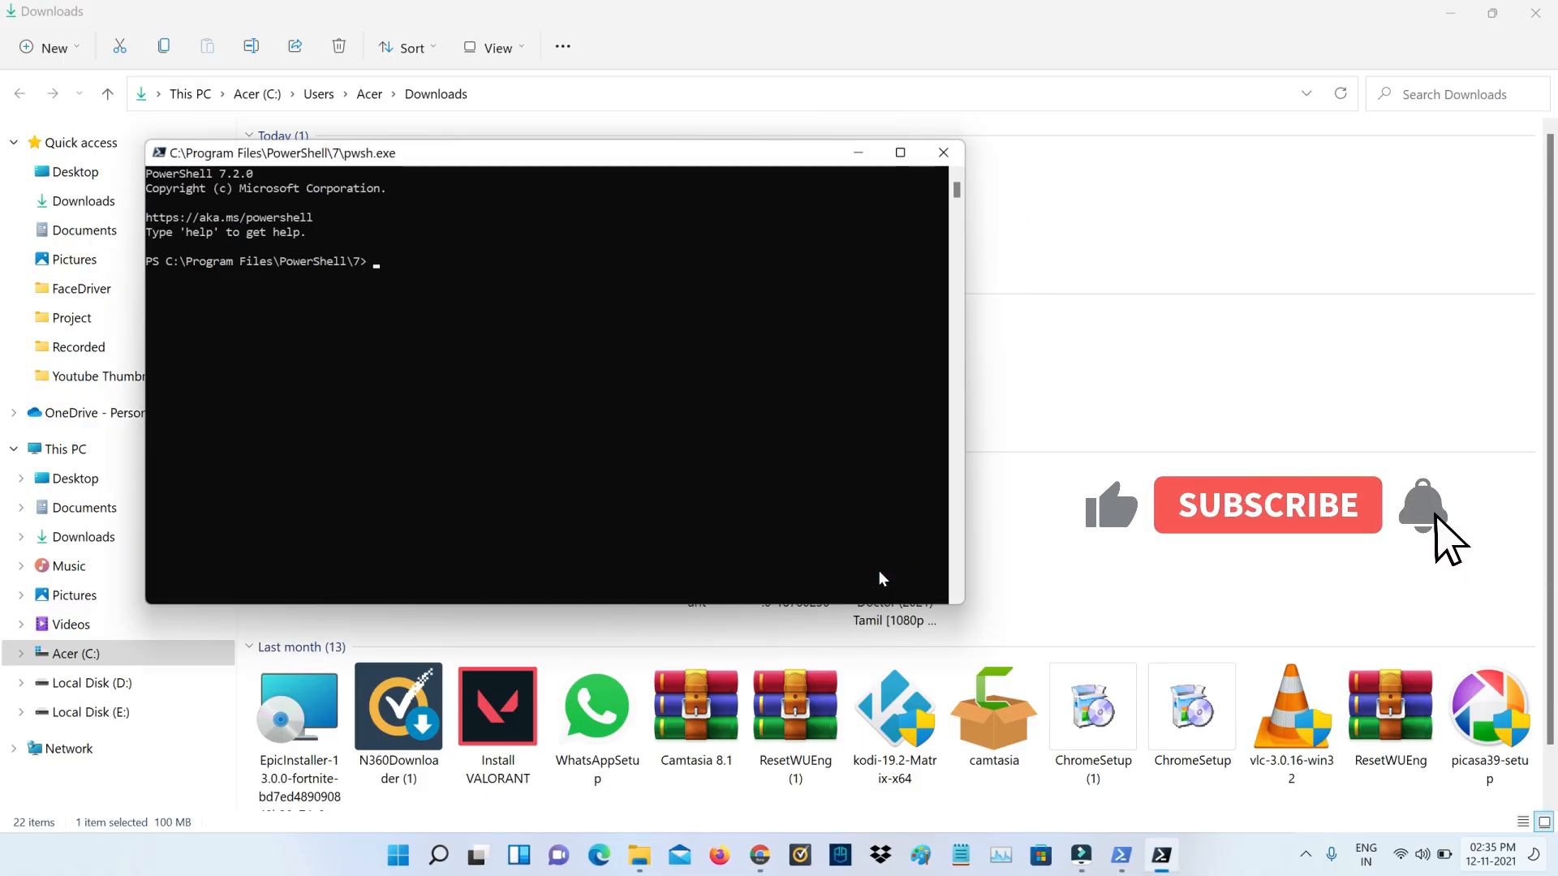
pyautogui.click(1266, 505)
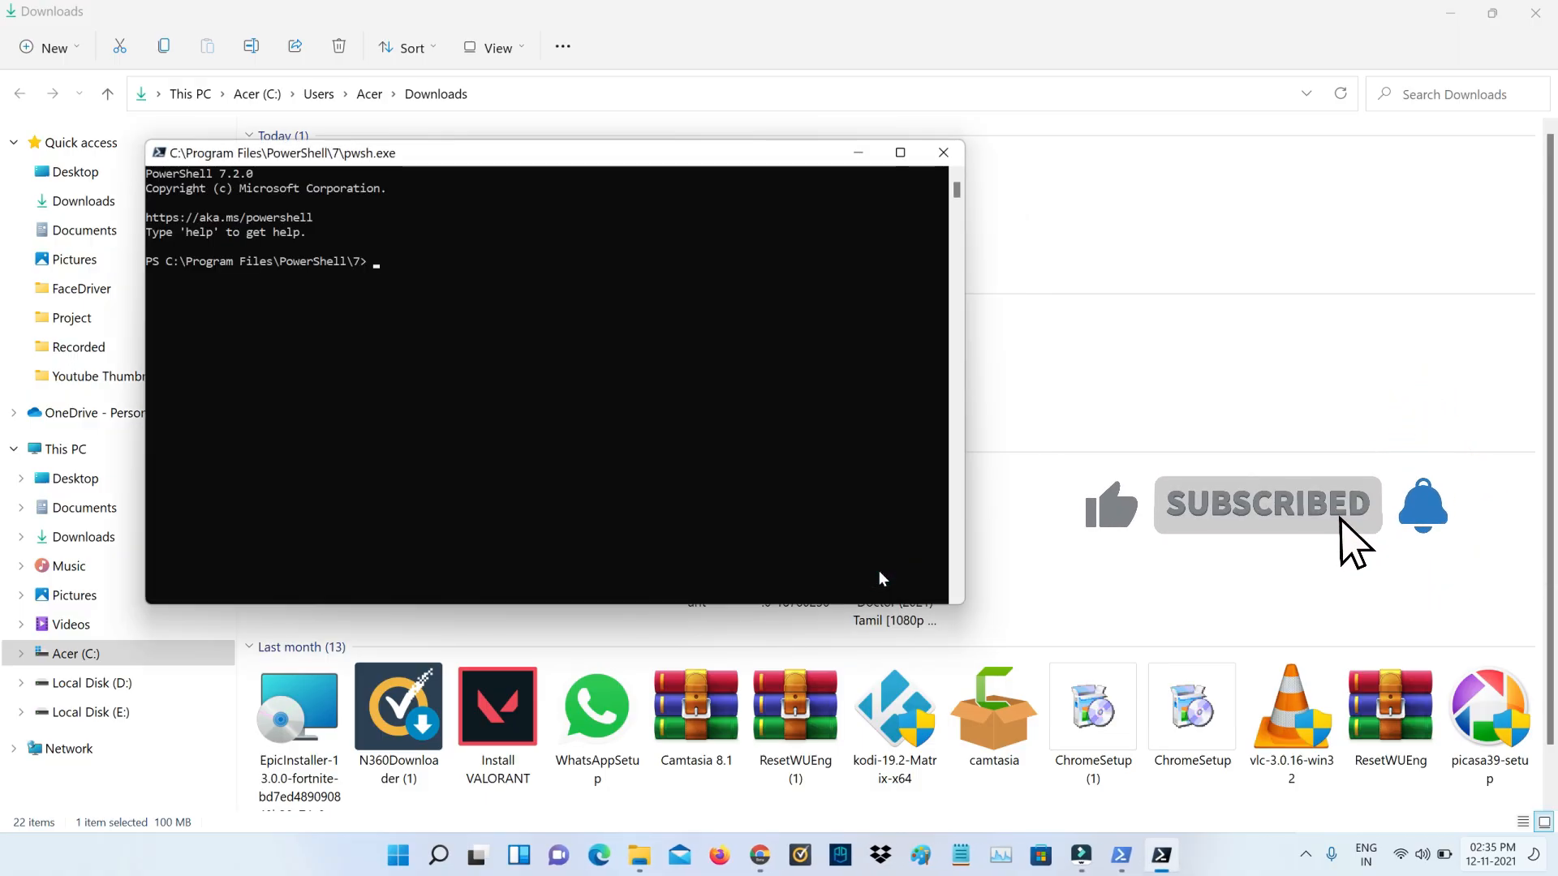